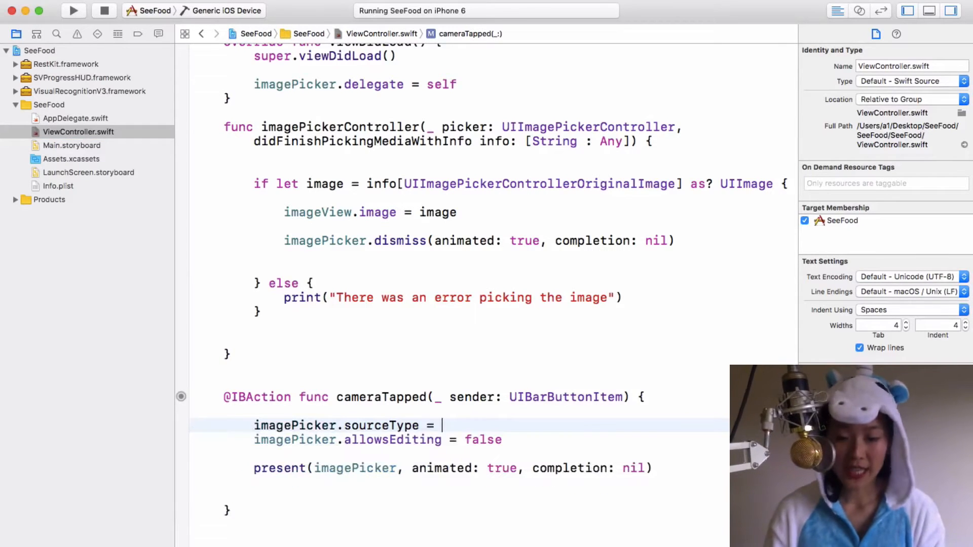
# Complete imagePicker.sourceType in cameraTapped by choosing a source type from autocomplete
pyautogui.write('.')
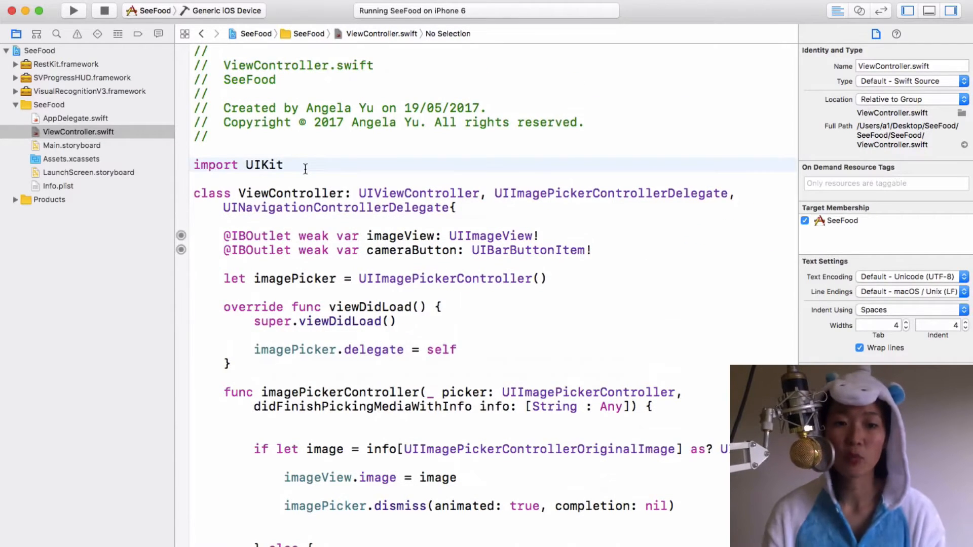
# Add import VisualRecognitionV3 on a new line below import UIKit
pyautogui.click(285, 164)
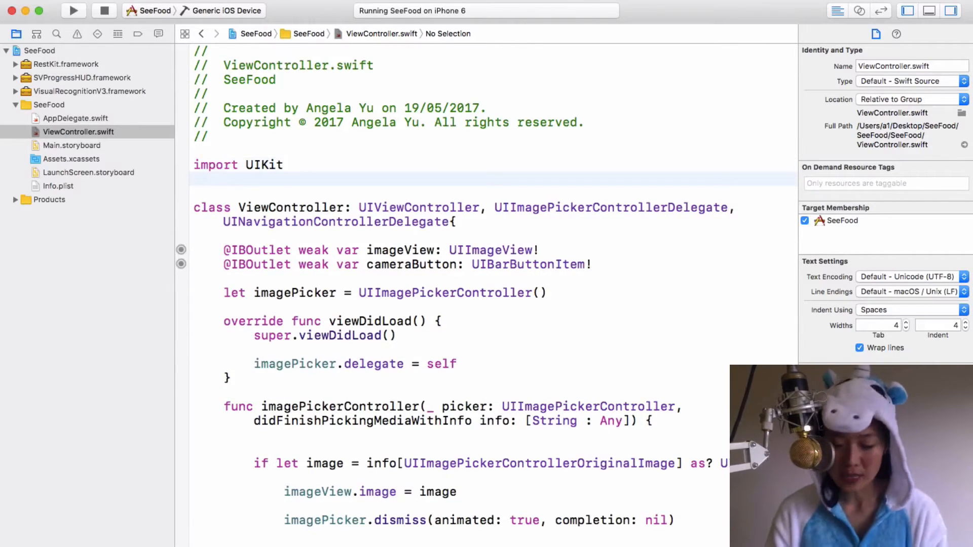
pyautogui.write('import')
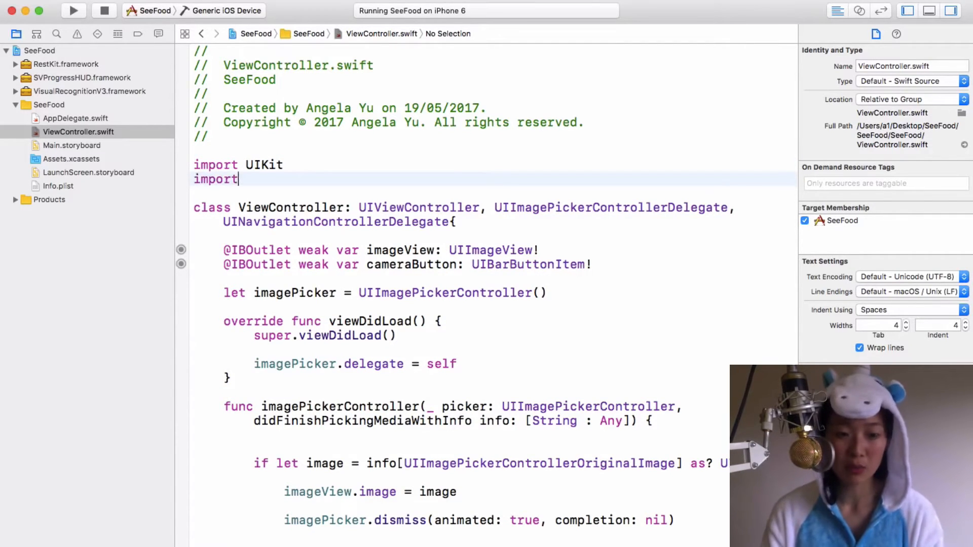
pyautogui.write('Visu')
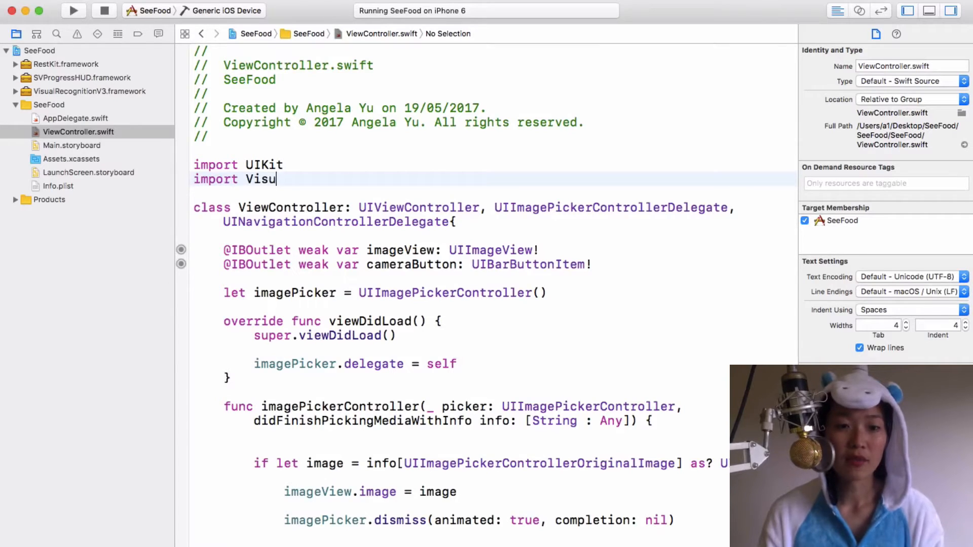
pyautogui.write('alRecognitionV3')
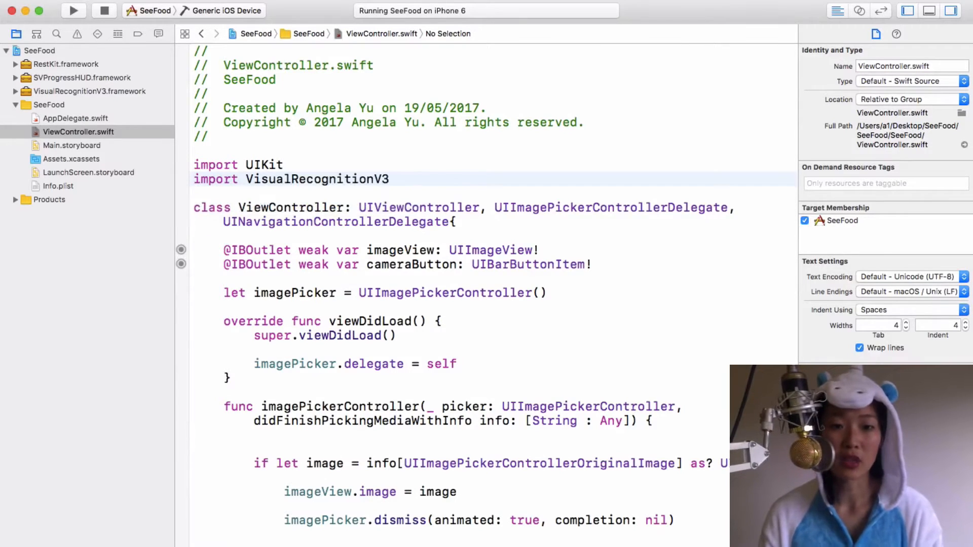
# Declare let apiKey = "" at the top of the ViewController class
pyautogui.click(456, 222)
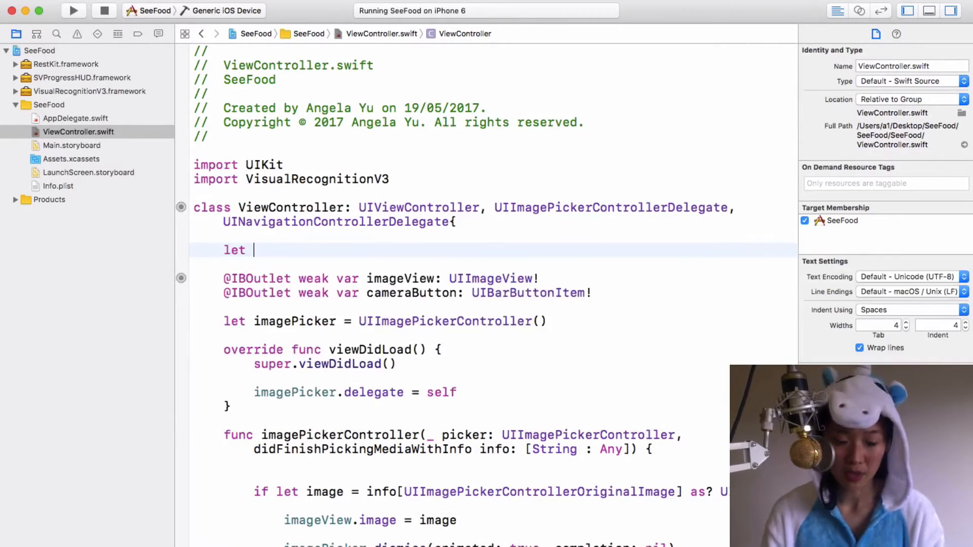
pyautogui.write('apiKey')
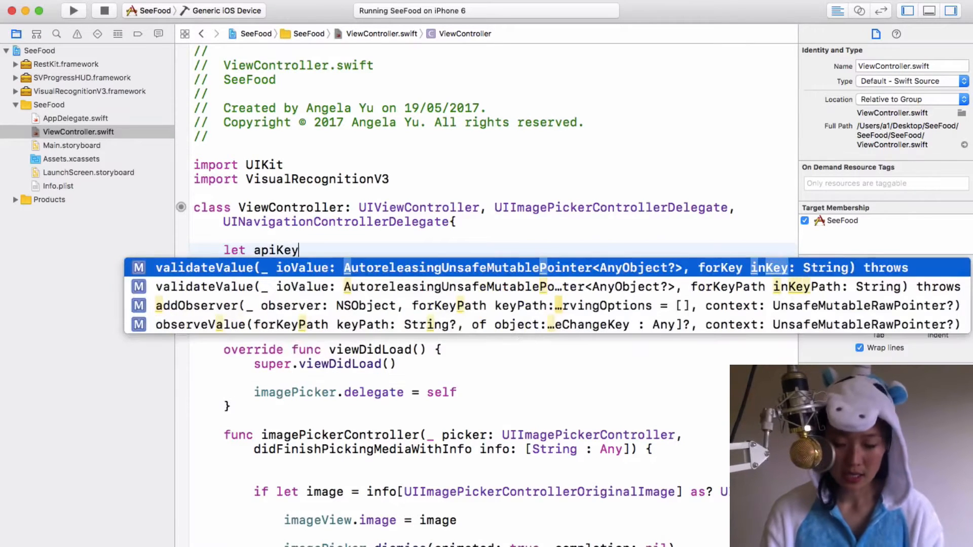
pyautogui.write('= ""')
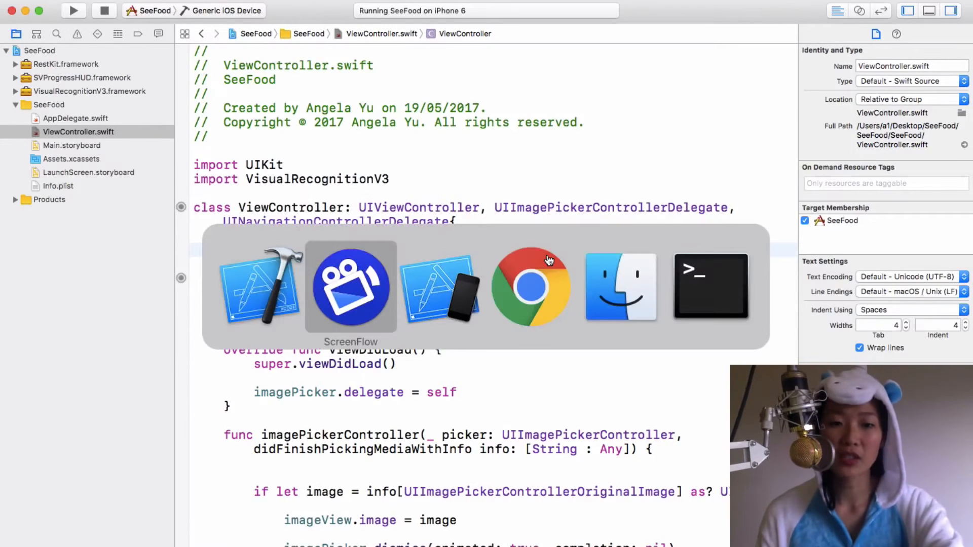
# In Chrome's Bluemix Service Details tab, review the Credentials-1 url, note and api_key
pyautogui.click(530, 286)
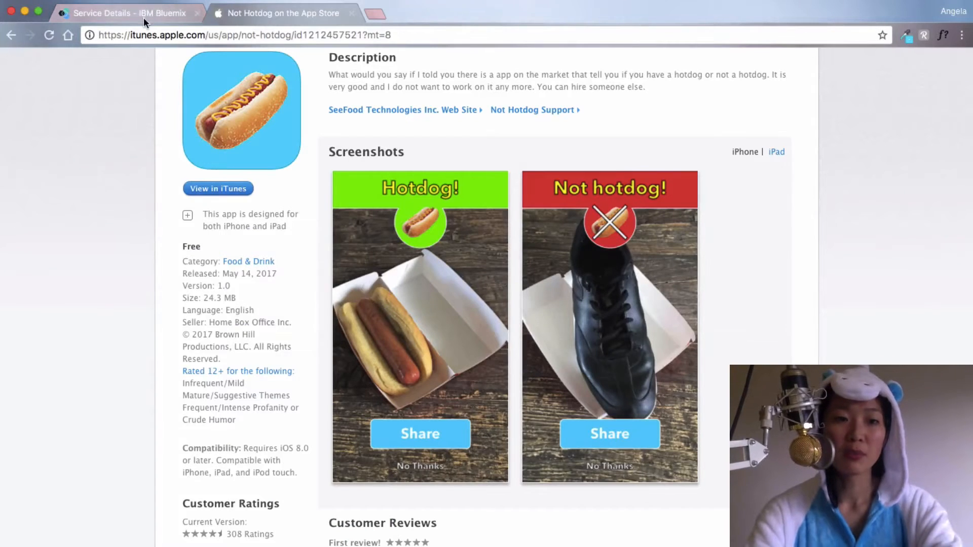
pyautogui.click(127, 13)
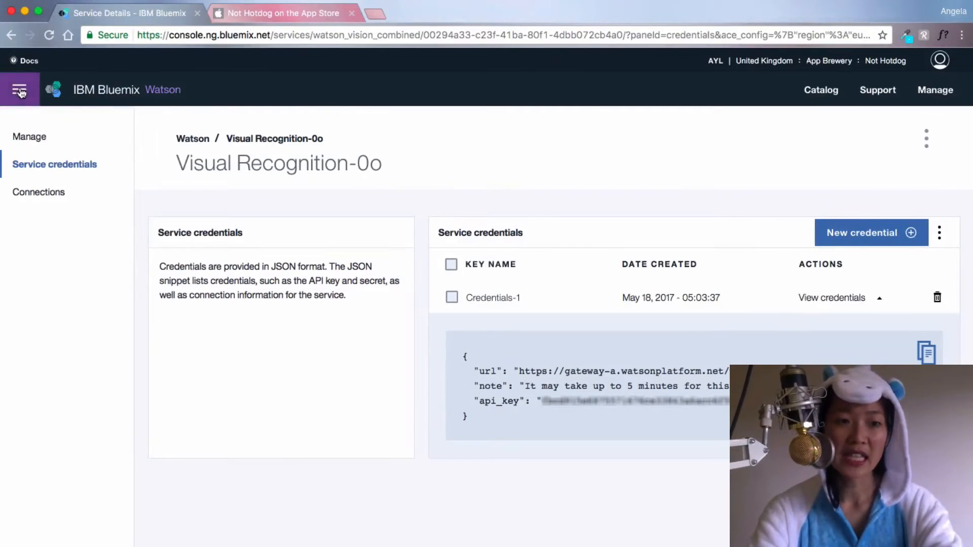
pyautogui.click(19, 90)
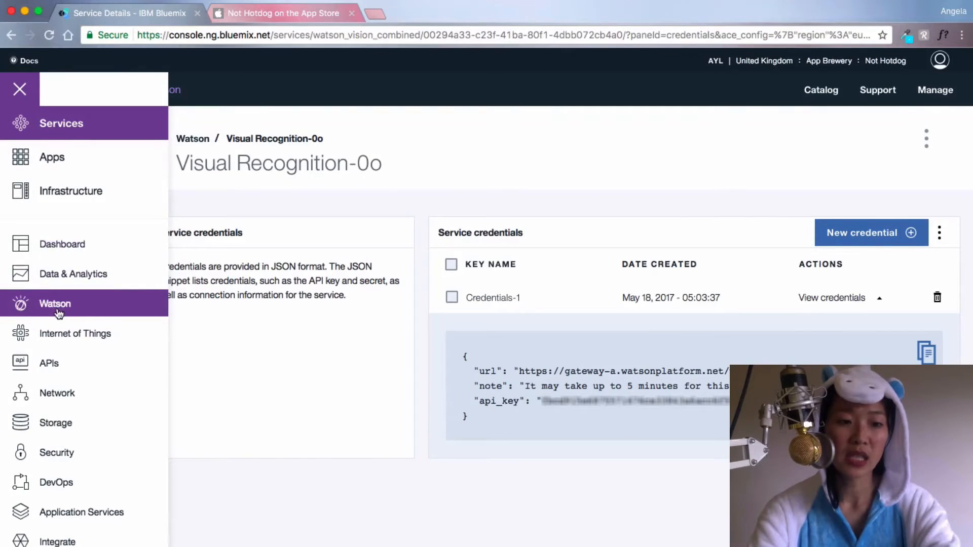
pyautogui.click(19, 89)
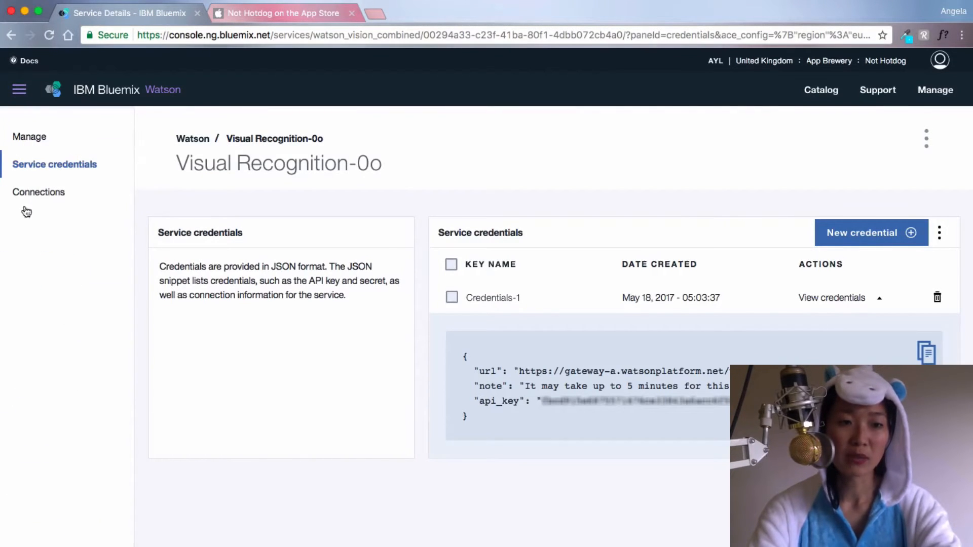
pyautogui.moveTo(389, 225)
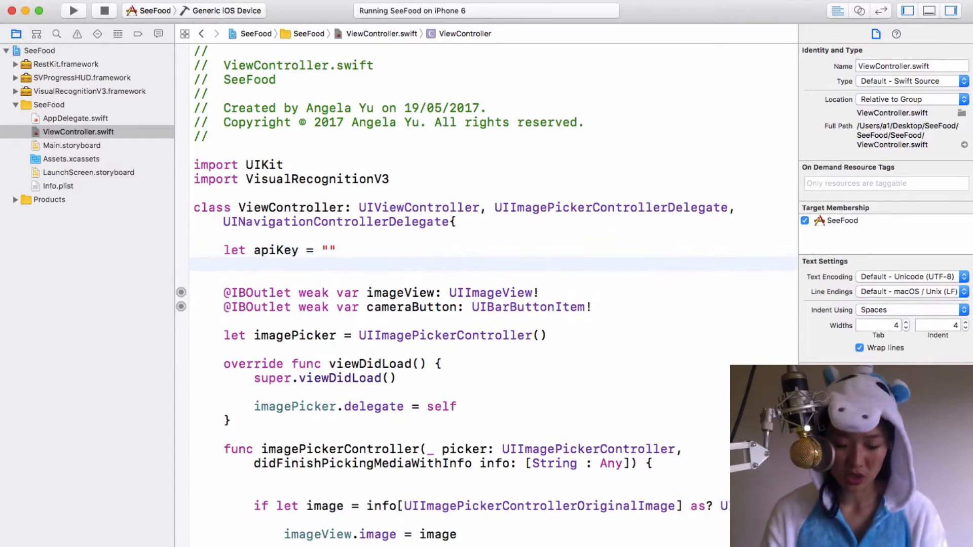
# Type let version = "2017-05-19" on the line below let apiKey
pyautogui.write('let')
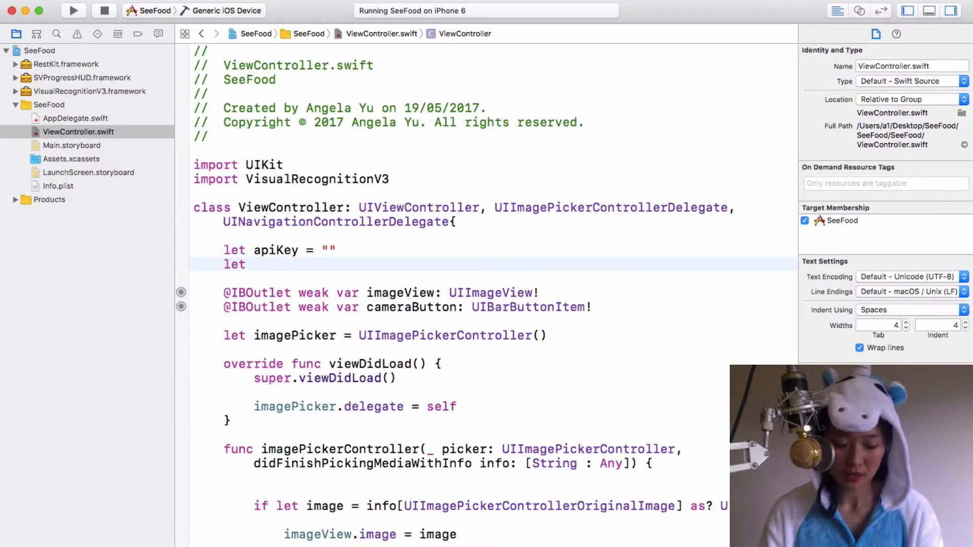
pyautogui.write('version')
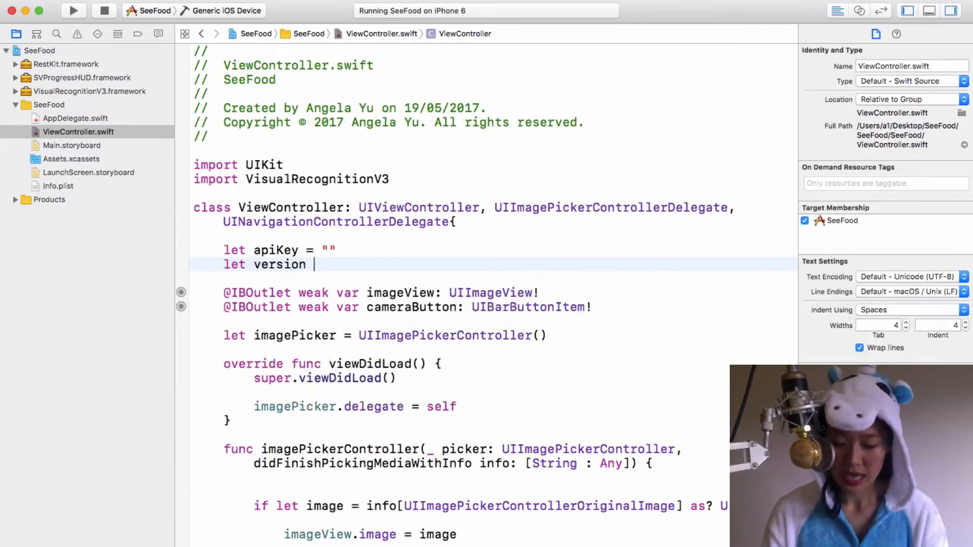
pyautogui.write('= "')
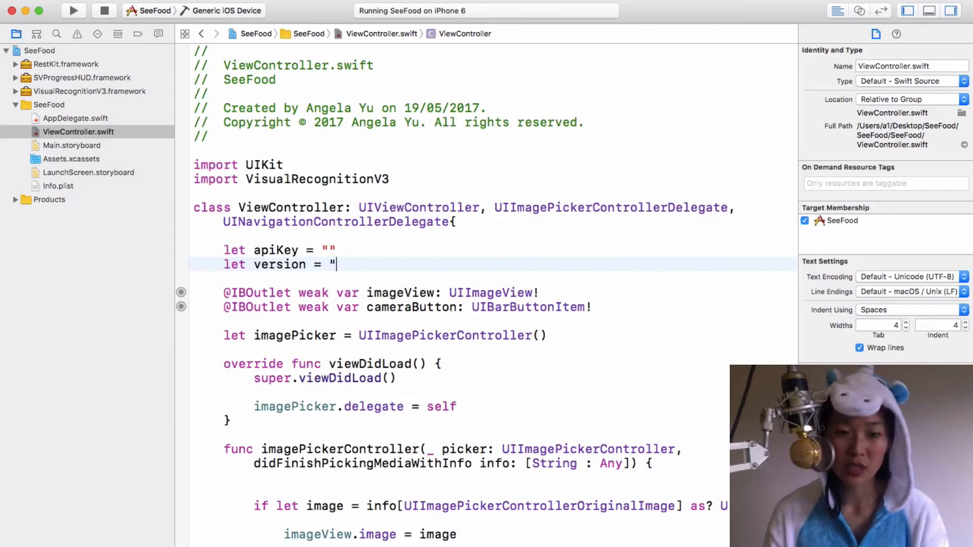
pyautogui.write('"')
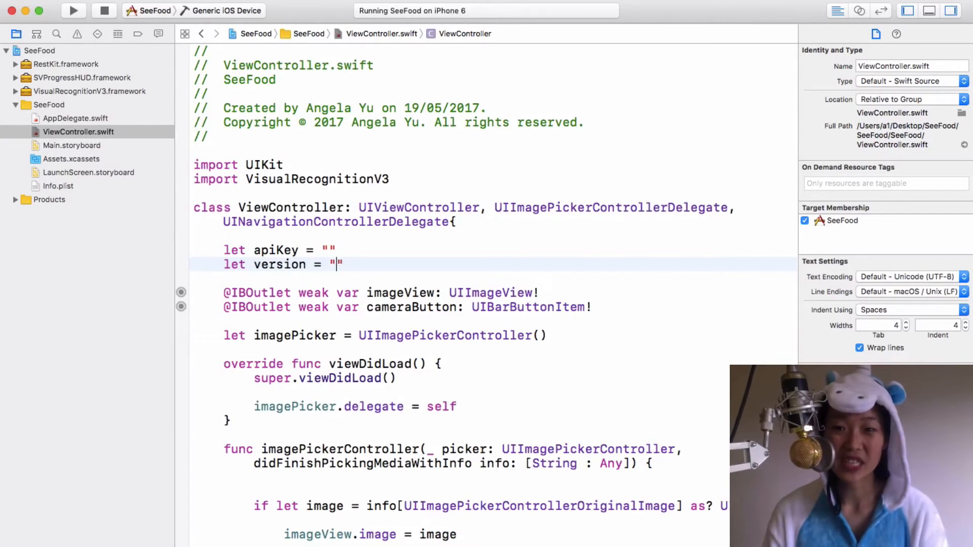
pyautogui.write('2017-')
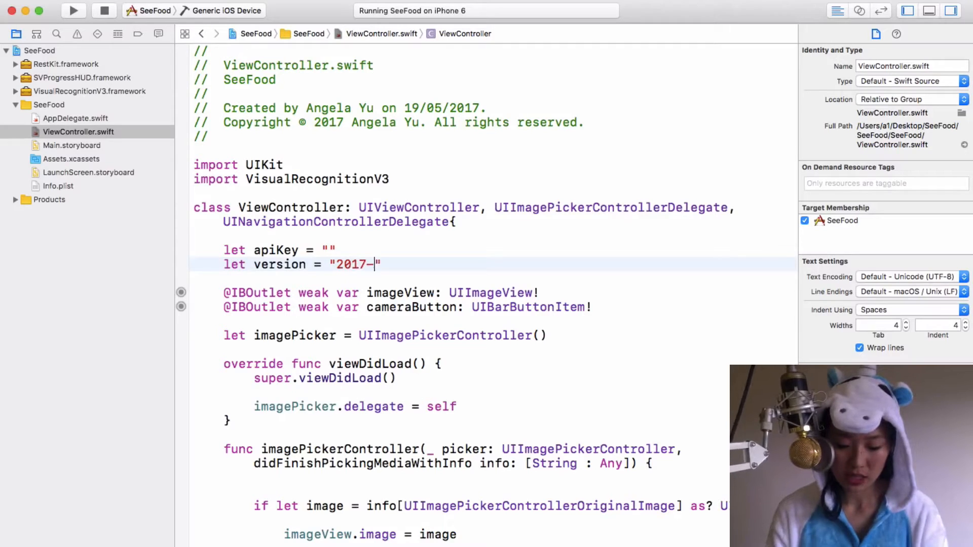
pyautogui.write('05-')
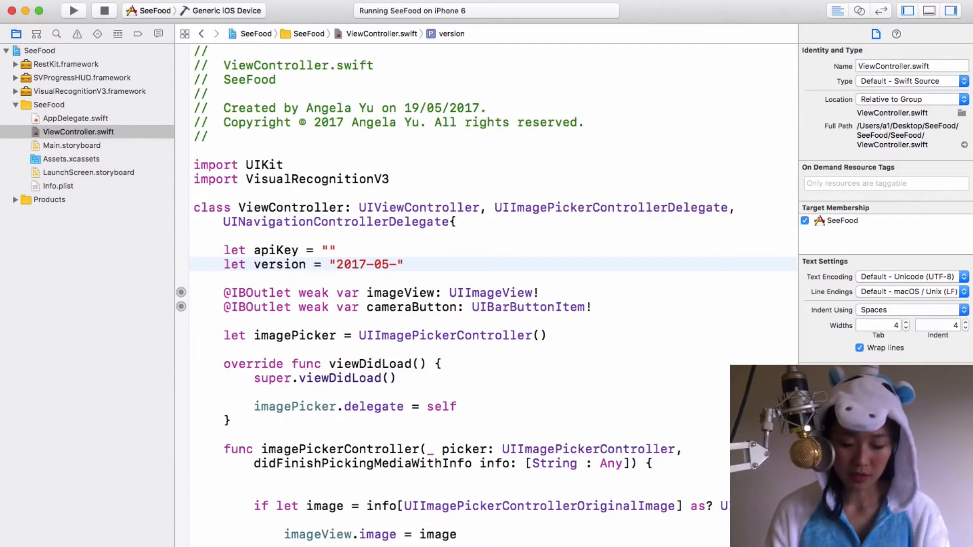
pyautogui.write('19')
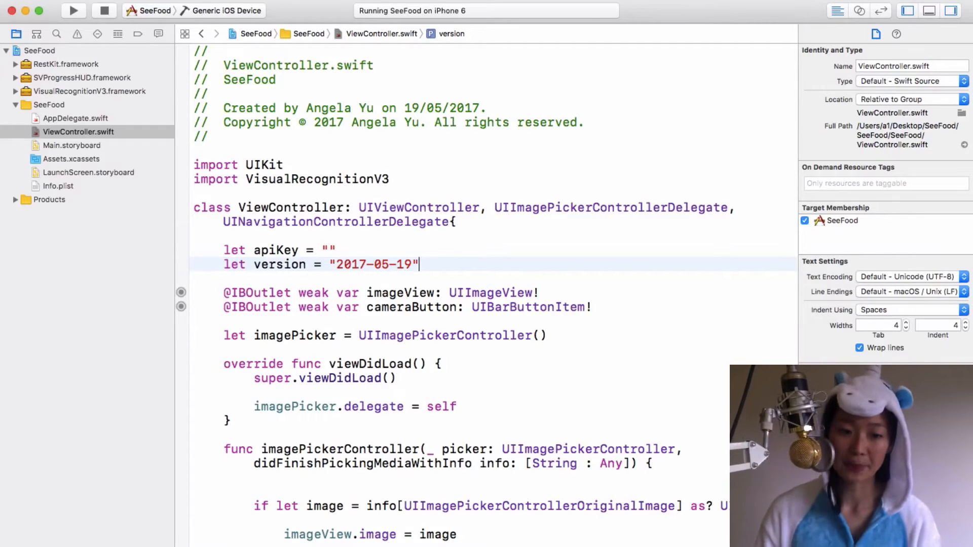
# After the picker dismissal in imagePickerController, begin let visualRecognition = VisualRecognition(
pyautogui.scroll(-3)
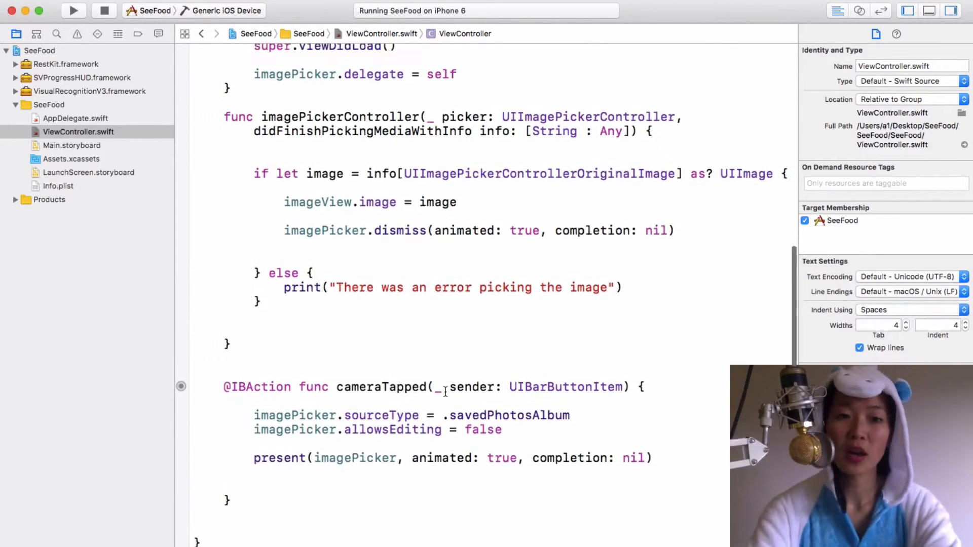
pyautogui.doubleClick(311, 116)
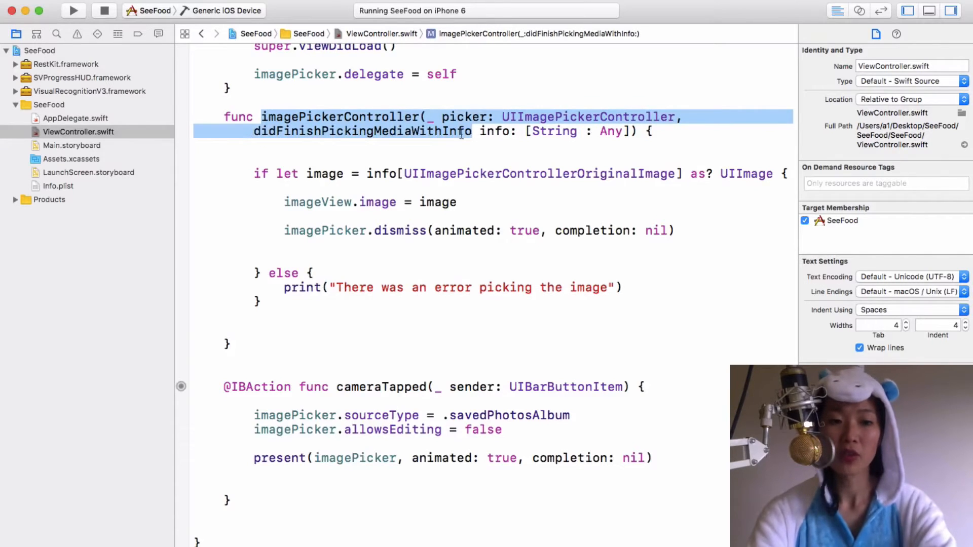
pyautogui.click(677, 231)
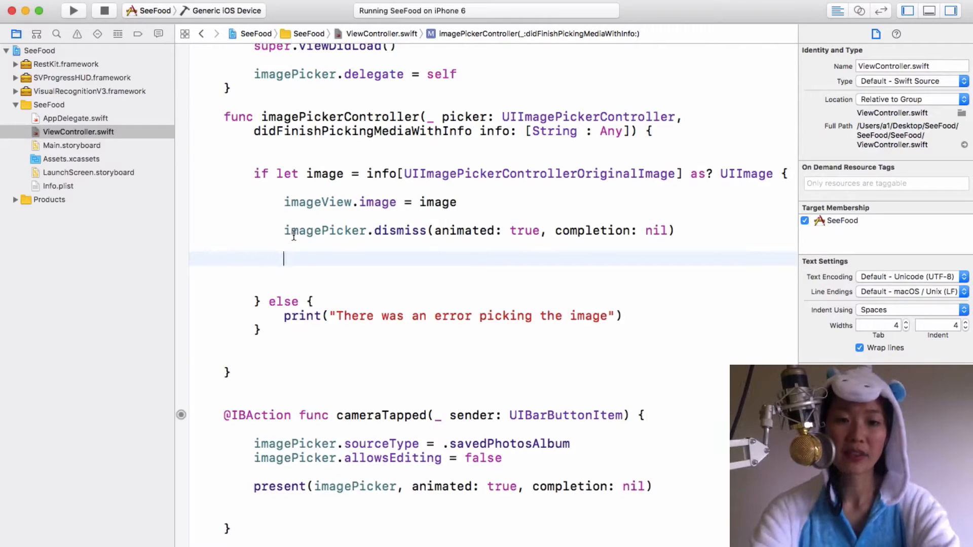
pyautogui.write('let')
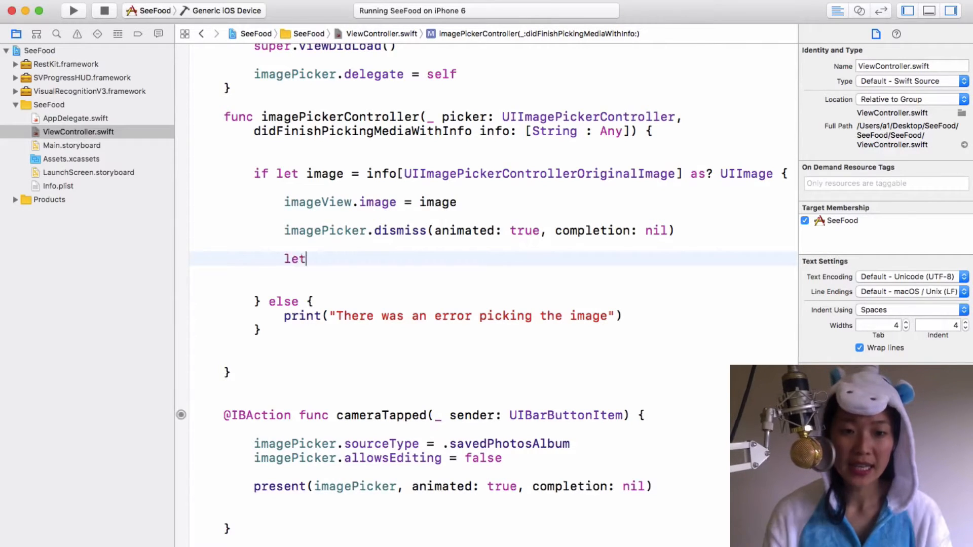
pyautogui.write('vis')
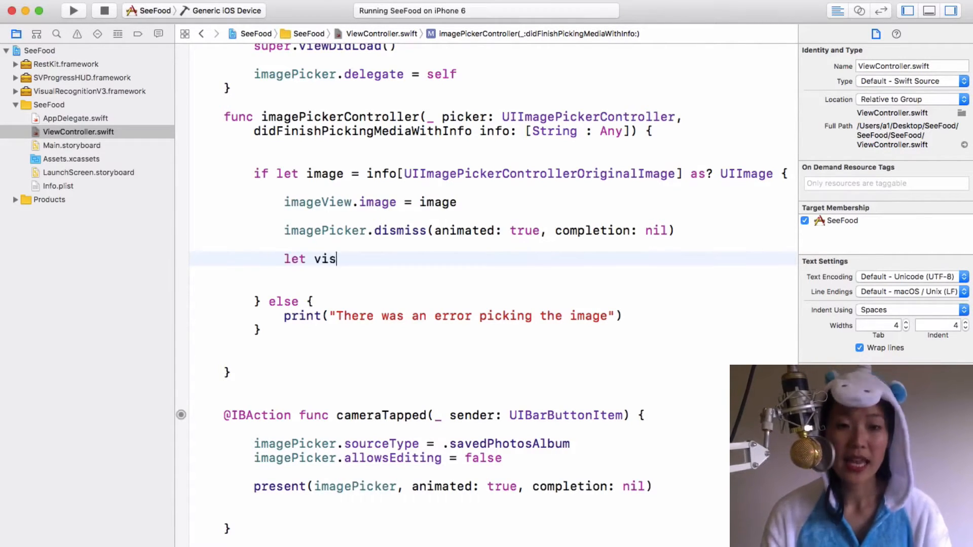
pyautogui.write('ualRecogni')
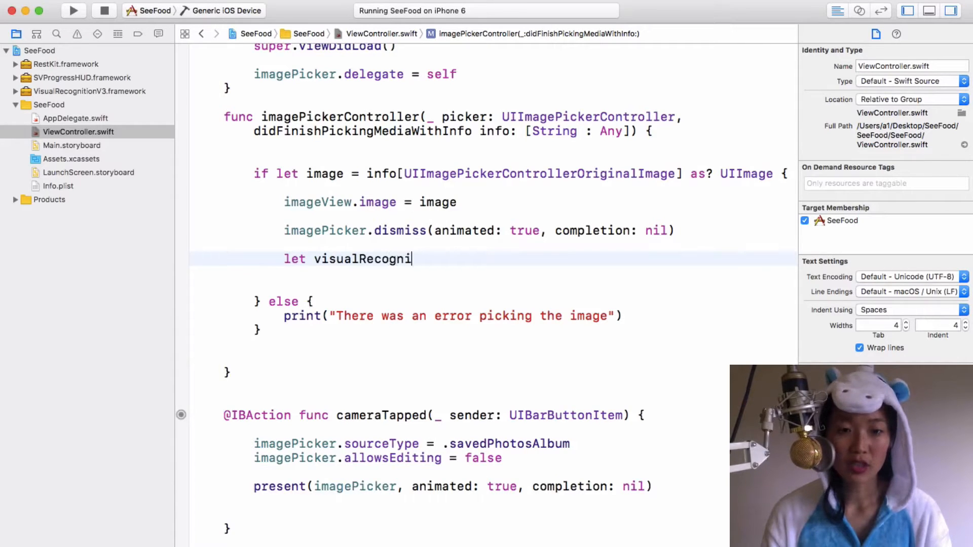
pyautogui.write('tion(')
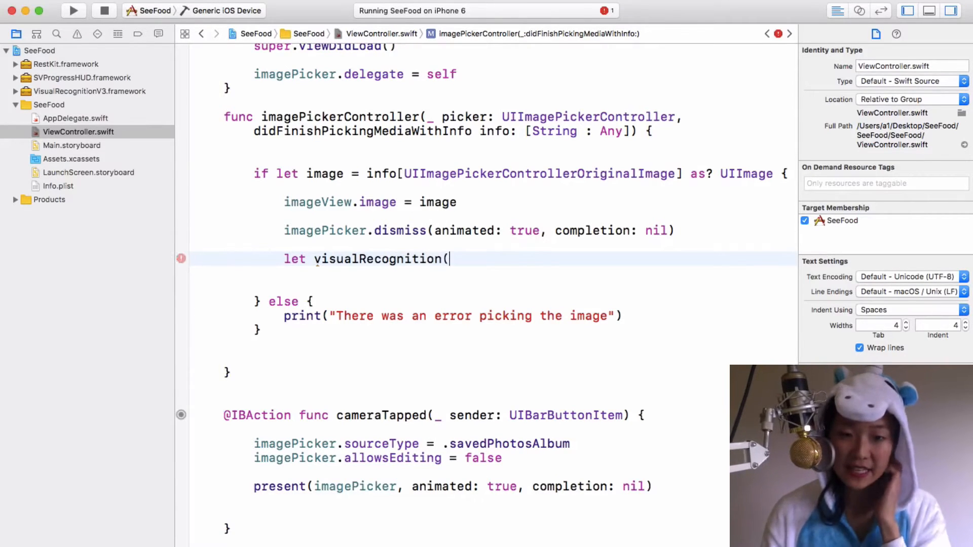
pyautogui.write('= VisualReco')
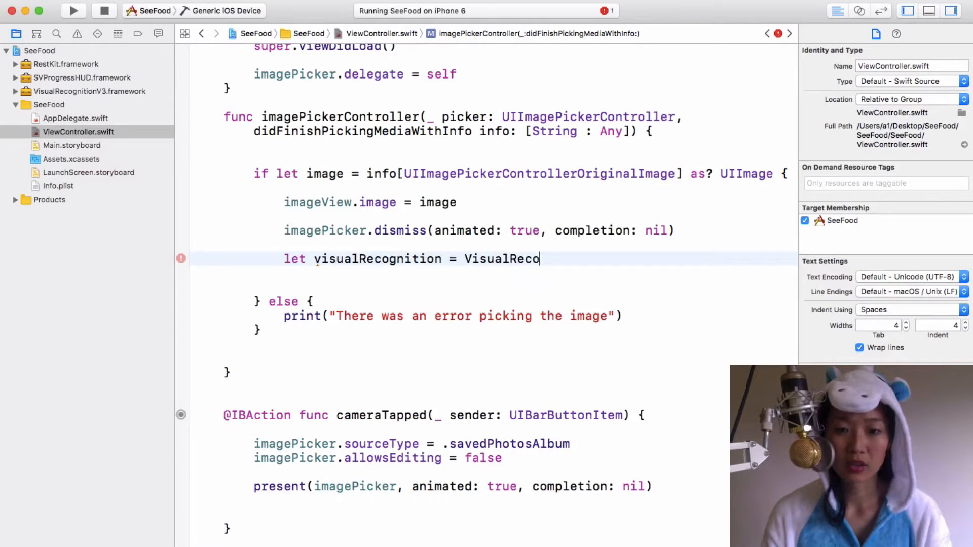
pyautogui.write('gnition')
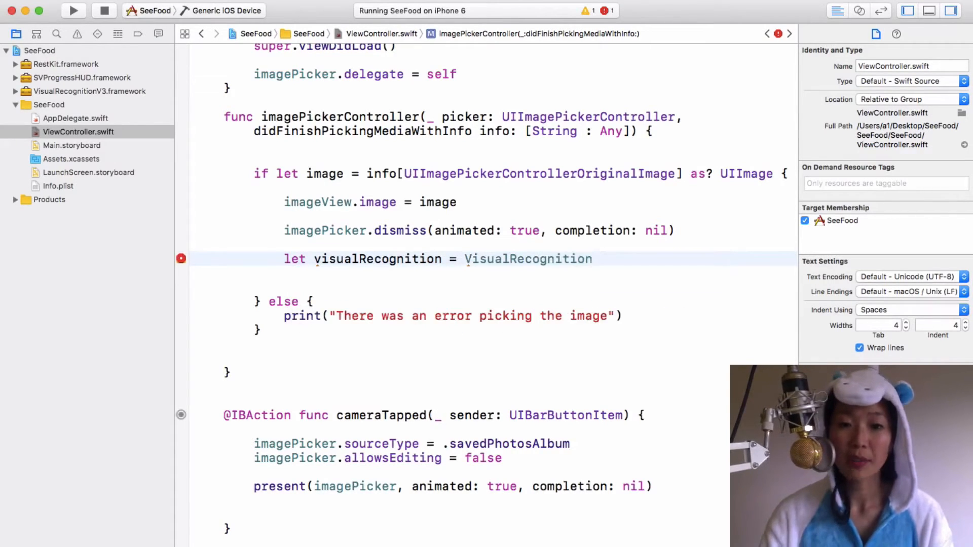
pyautogui.write('(')
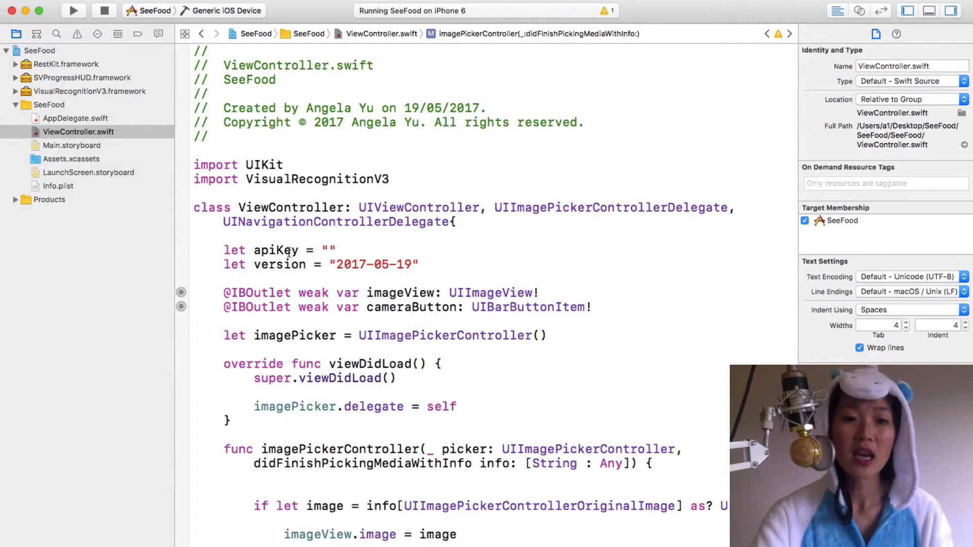
# Fill the VisualRecognition initializer placeholders with apiKey and version
pyautogui.click(329, 250)
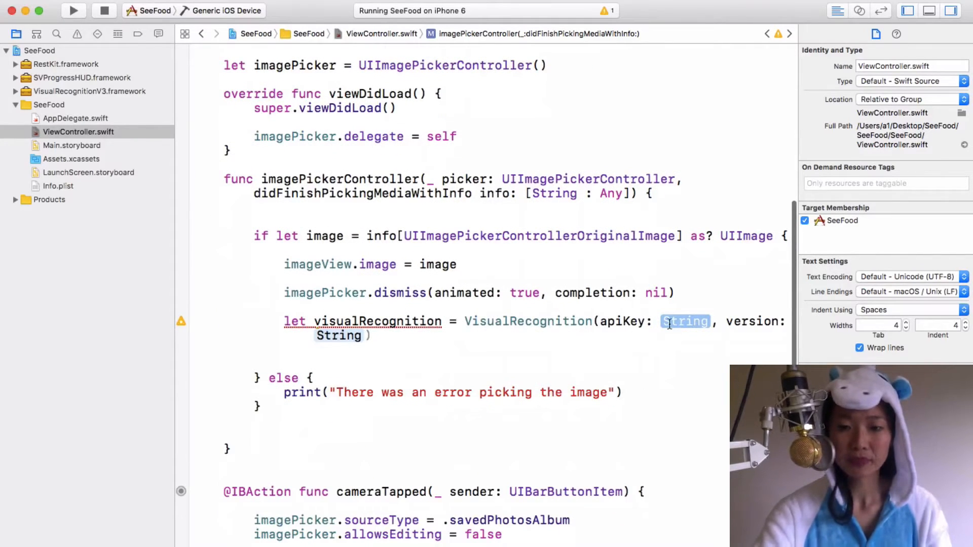
pyautogui.write('apiKey')
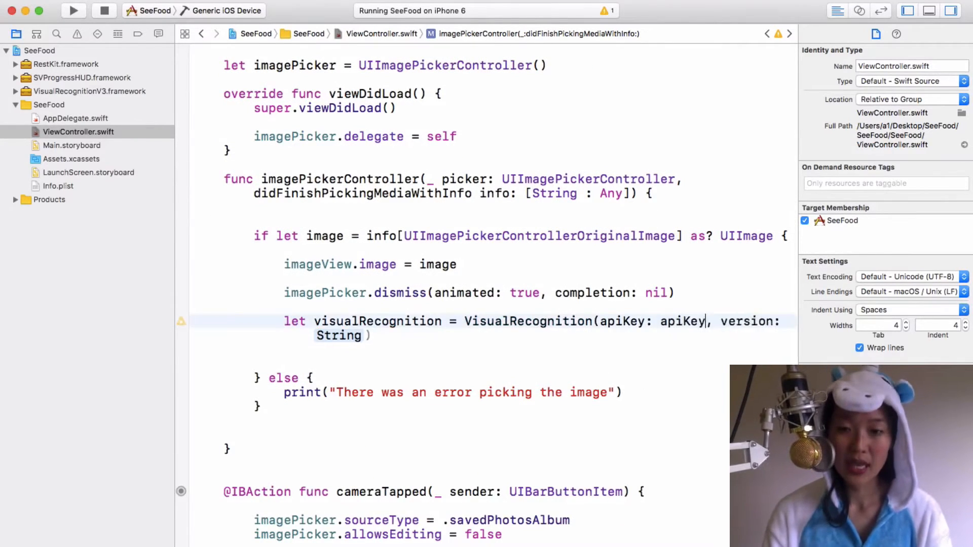
pyautogui.doubleClick(339, 335)
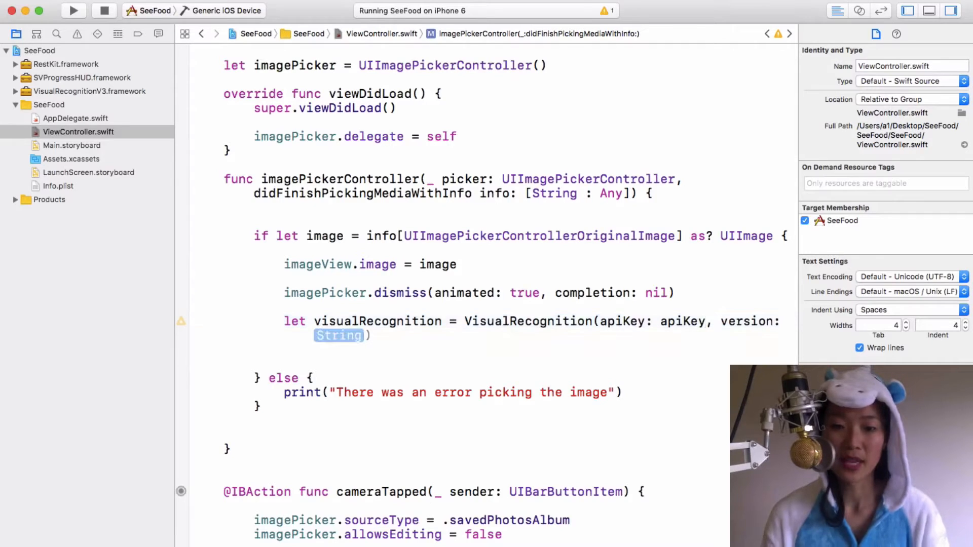
pyautogui.write('version')
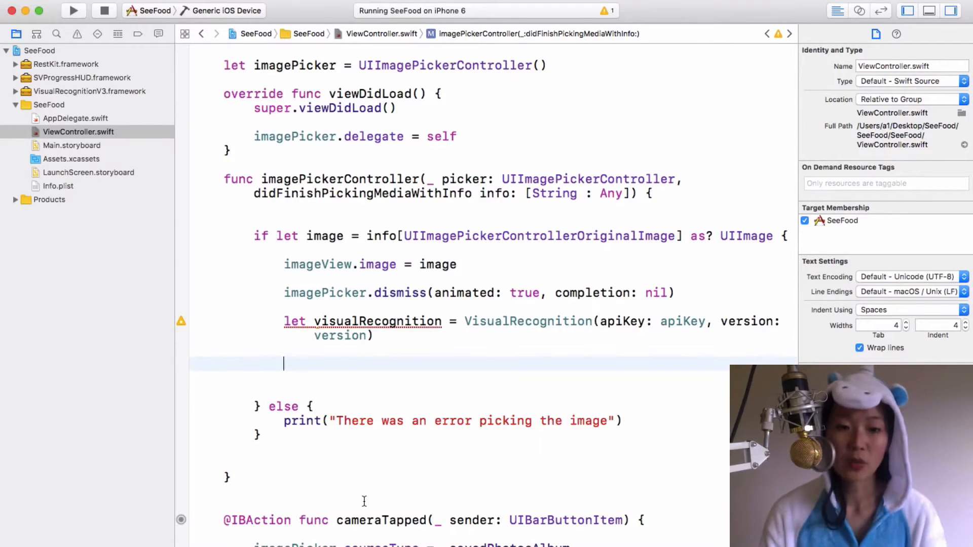
# Add visualRecognition.classify(imageFile:success:) with a classifiedImages closure, plus a blank line above
pyautogui.write('visual')
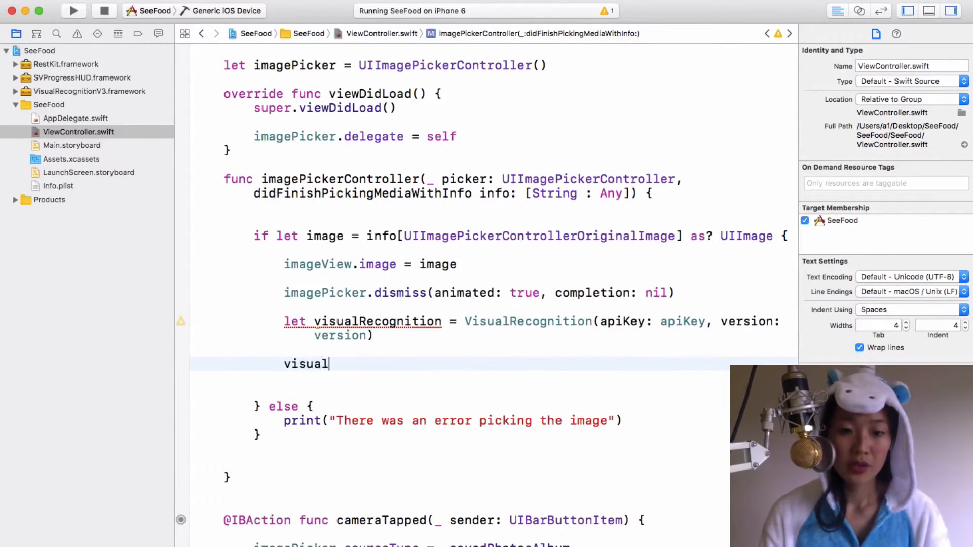
pyautogui.write('re')
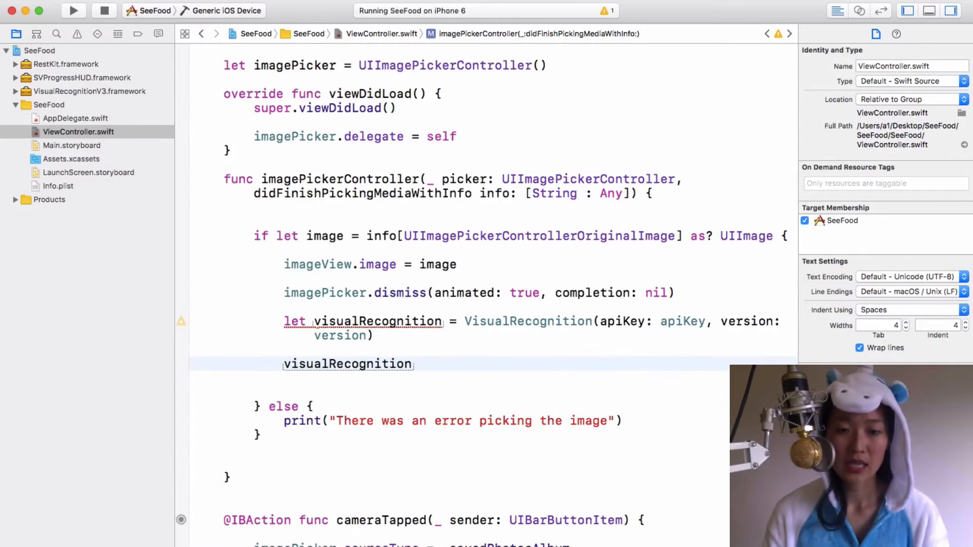
pyautogui.write('.classify(imageFile: URL, success: {')
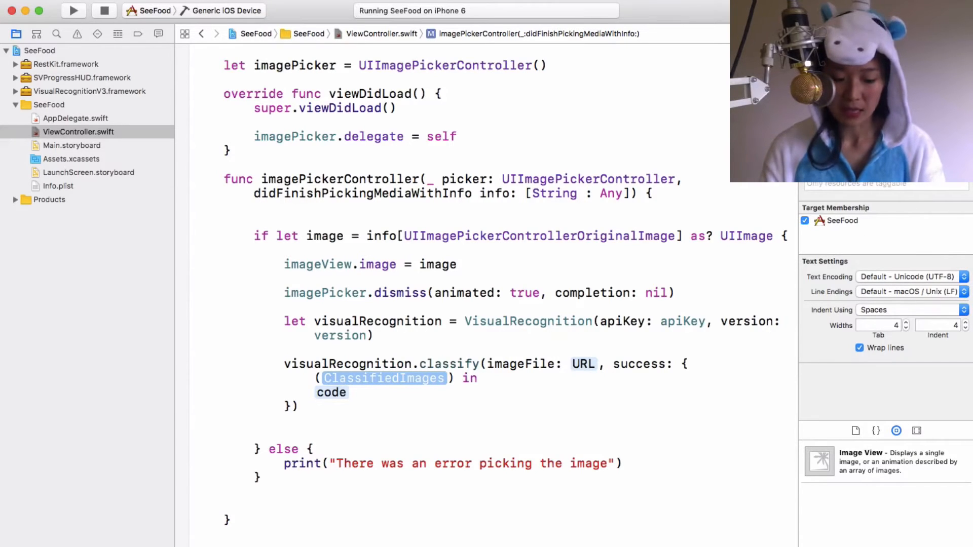
pyautogui.write('class')
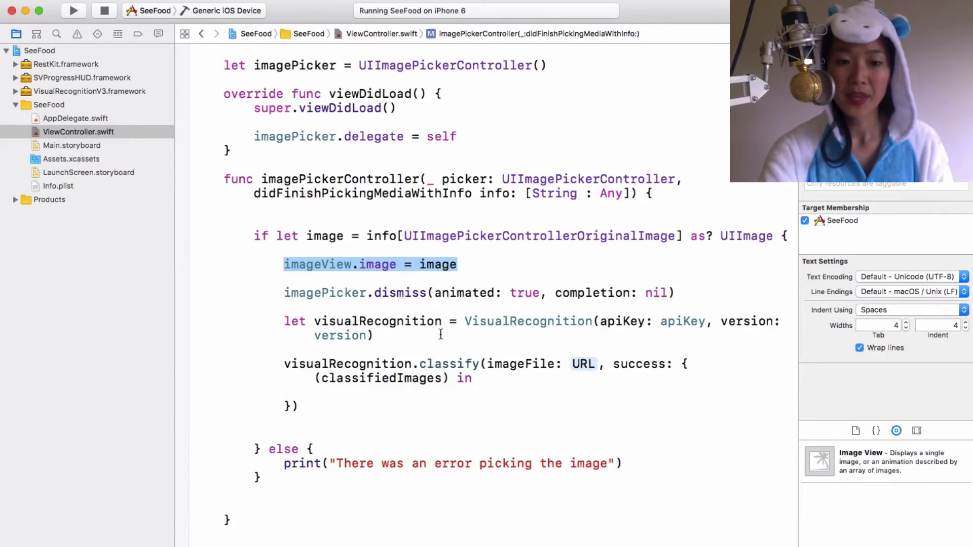
pyautogui.press('Return')
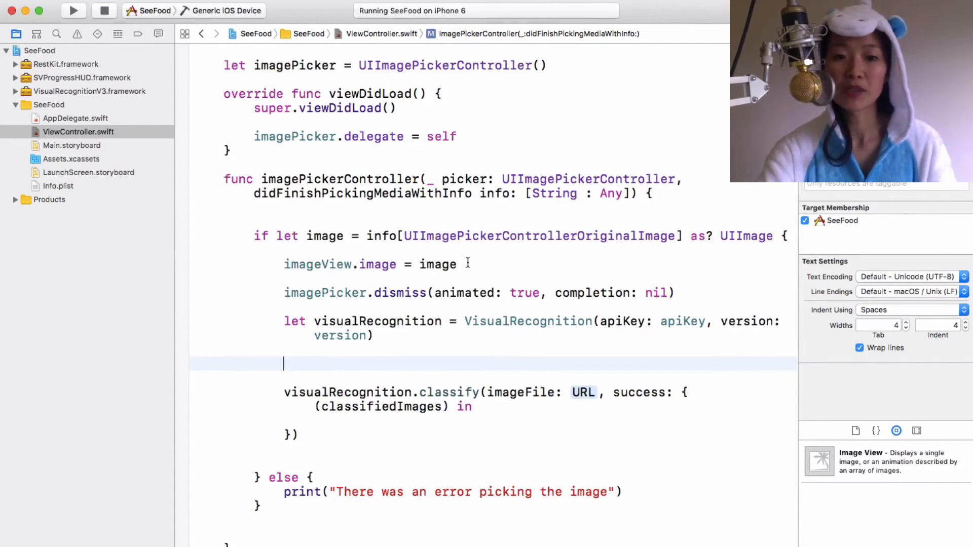
# Above the classify call, type let imageData = UIImageJPEGRepresentation(image, 0.01)
pyautogui.tripleClick(369, 264)
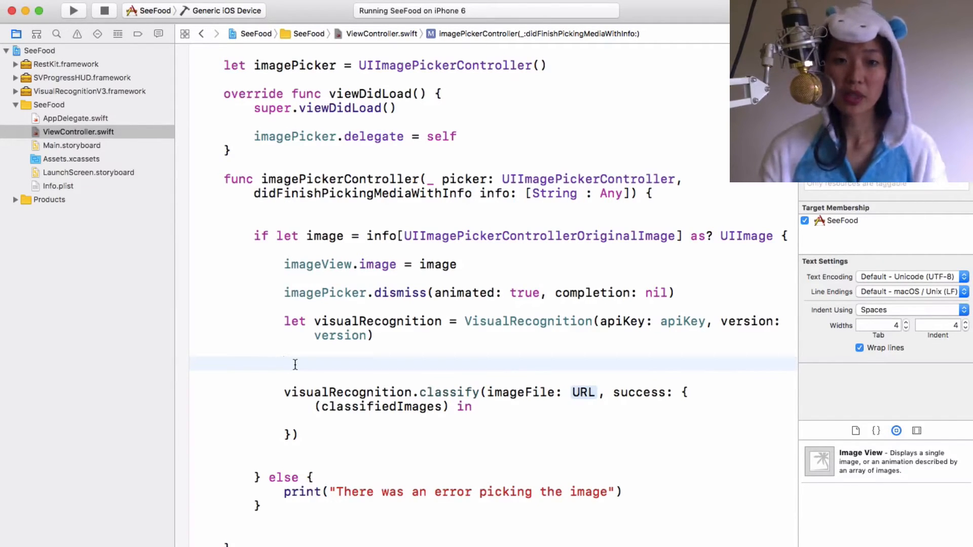
pyautogui.click(284, 365)
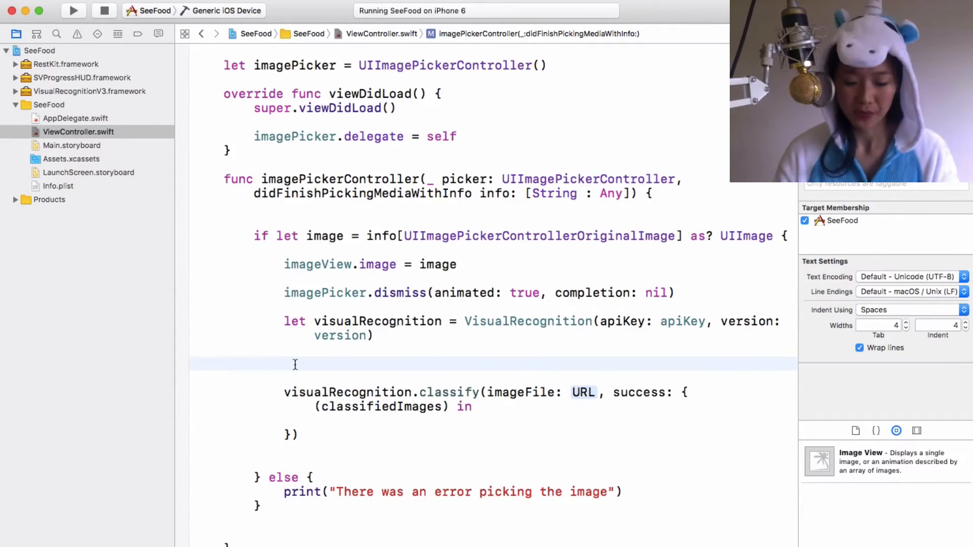
pyautogui.write('let image')
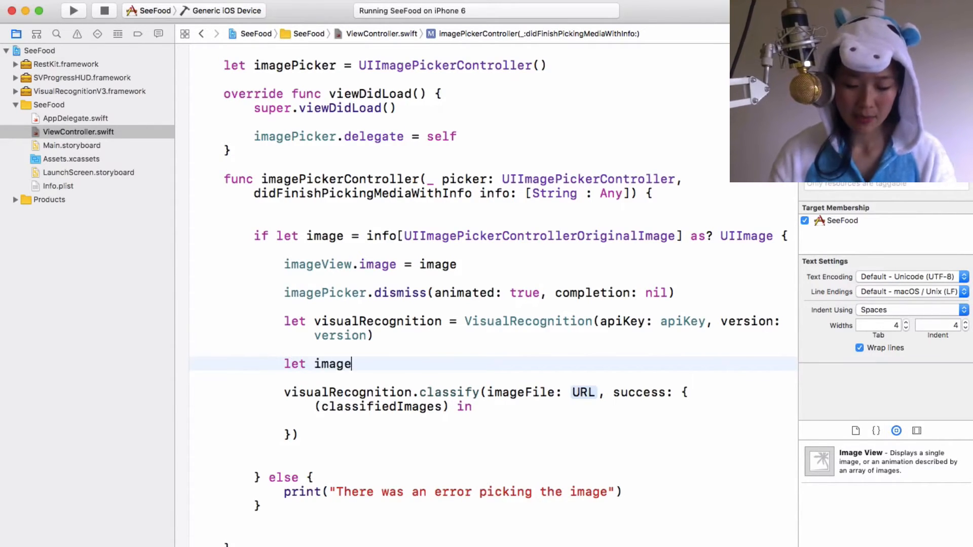
pyautogui.write('Data =')
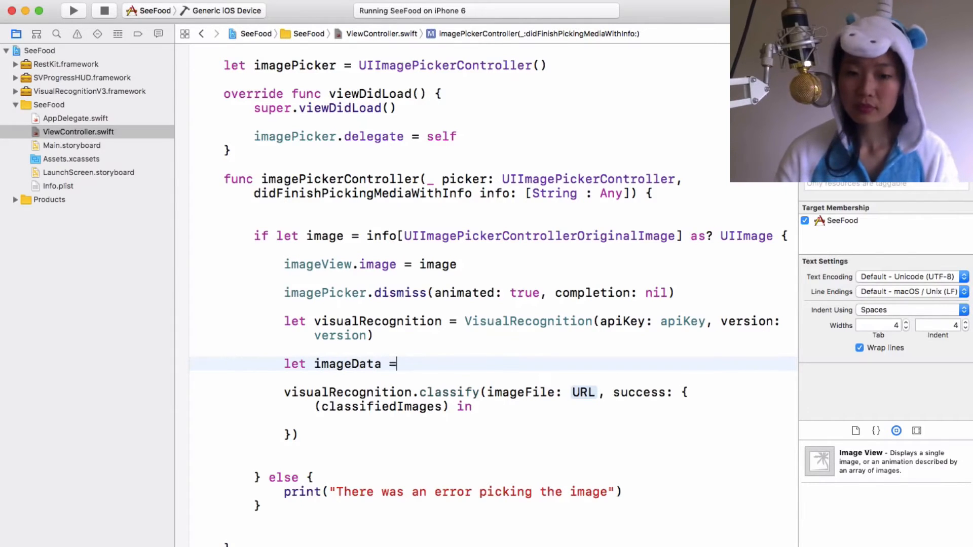
pyautogui.write('UIIma')
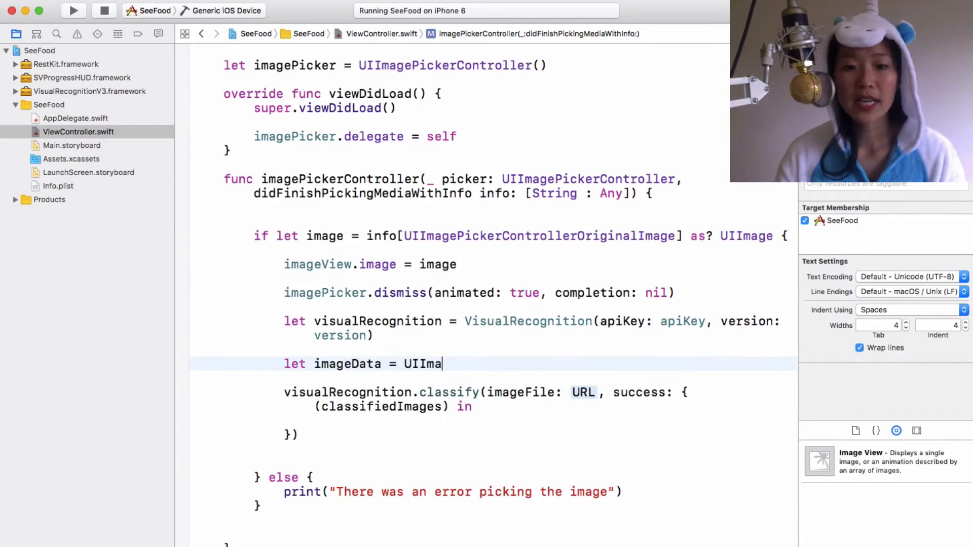
pyautogui.write('geJPEGRepresentation(image: UIImage, compressionQuality: CGFloat')
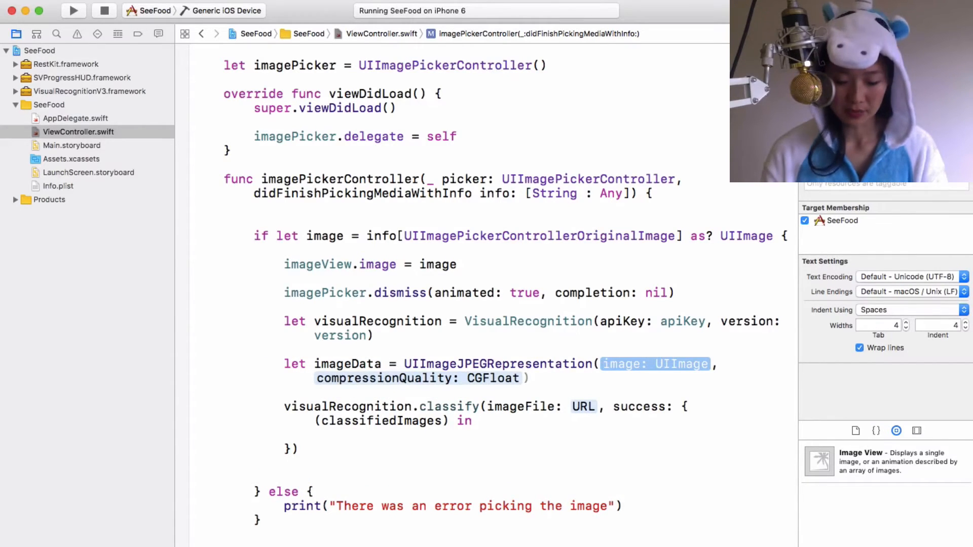
pyautogui.write('image')
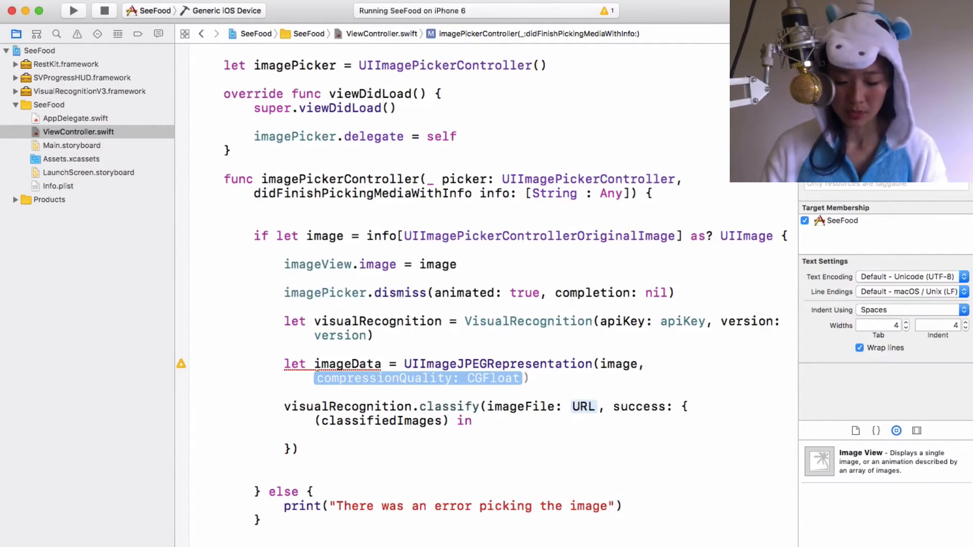
pyautogui.write('0.01')
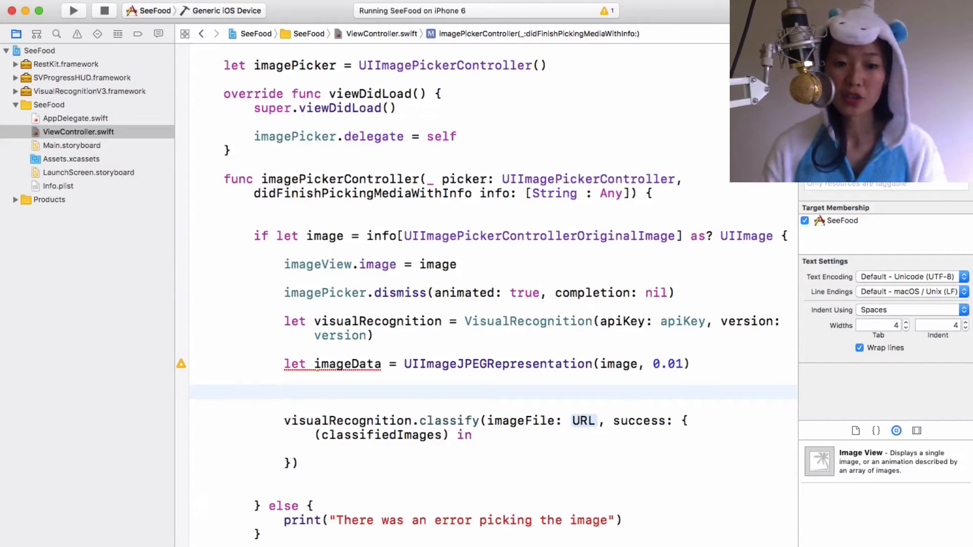
# Type let documentsURL = FileManager.default.urls(for: .documentDirectory, in: .userDomainMask).first! and start a new line
pyautogui.write('let')
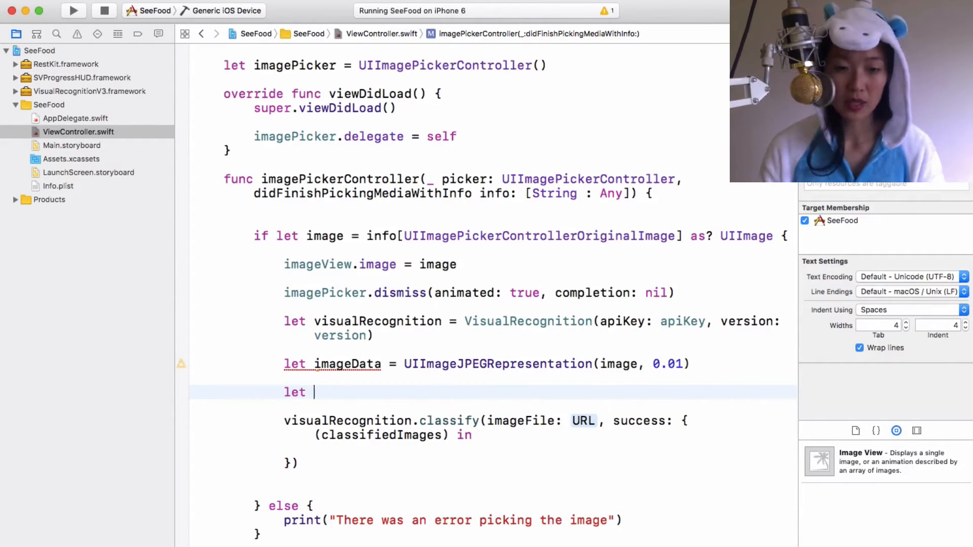
pyautogui.write('documents')
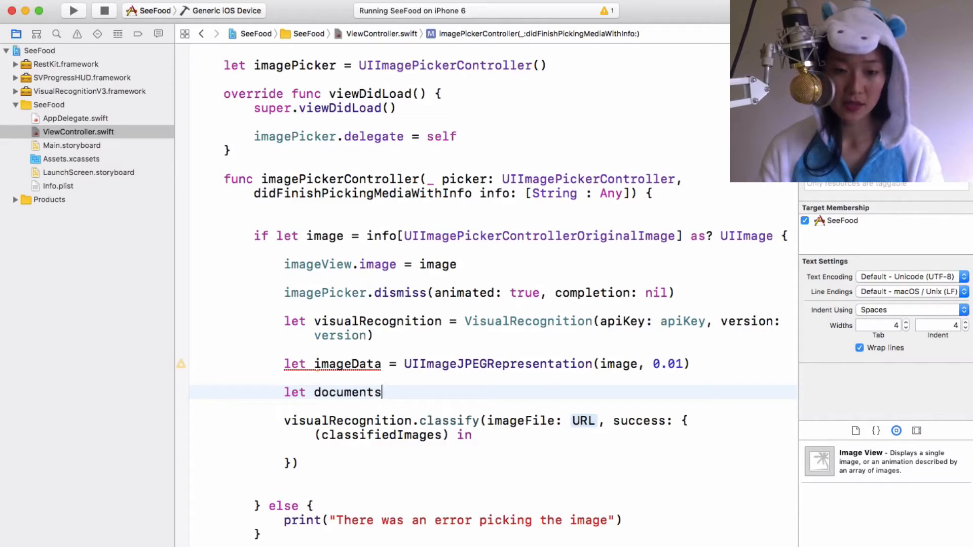
pyautogui.write('URL =')
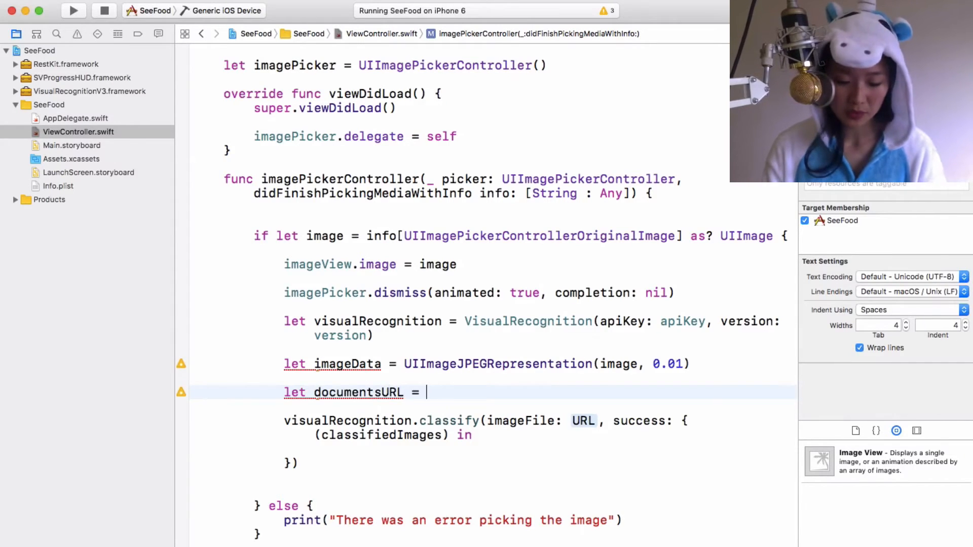
pyautogui.write('FileManager')
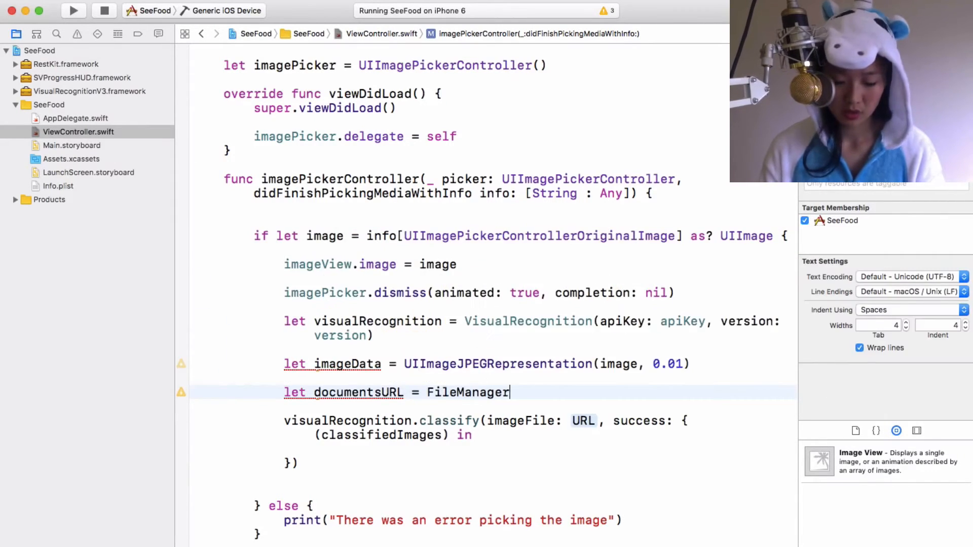
pyautogui.write('.default.u')
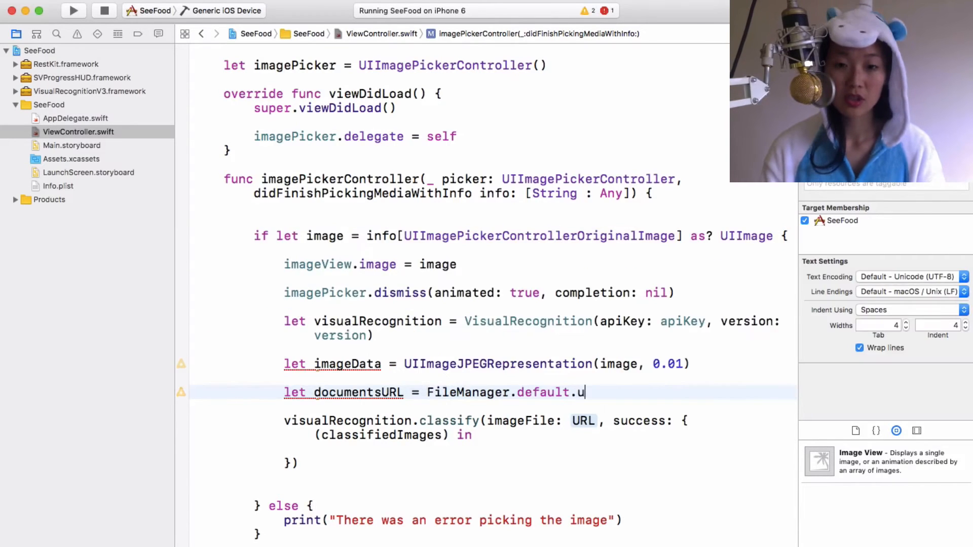
pyautogui.write('rls(for: .docume, in: FileManager.SearchPathDomainMask)')
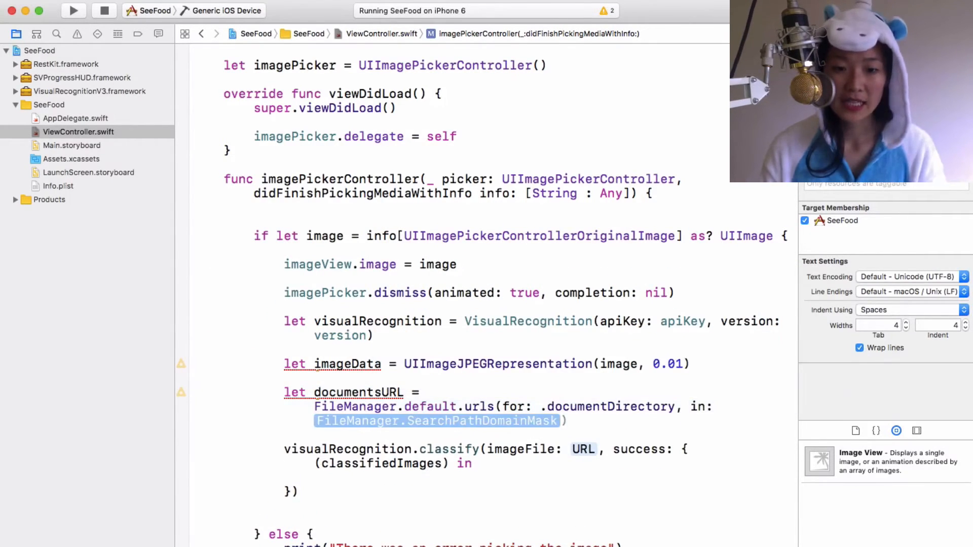
pyautogui.write('.us')
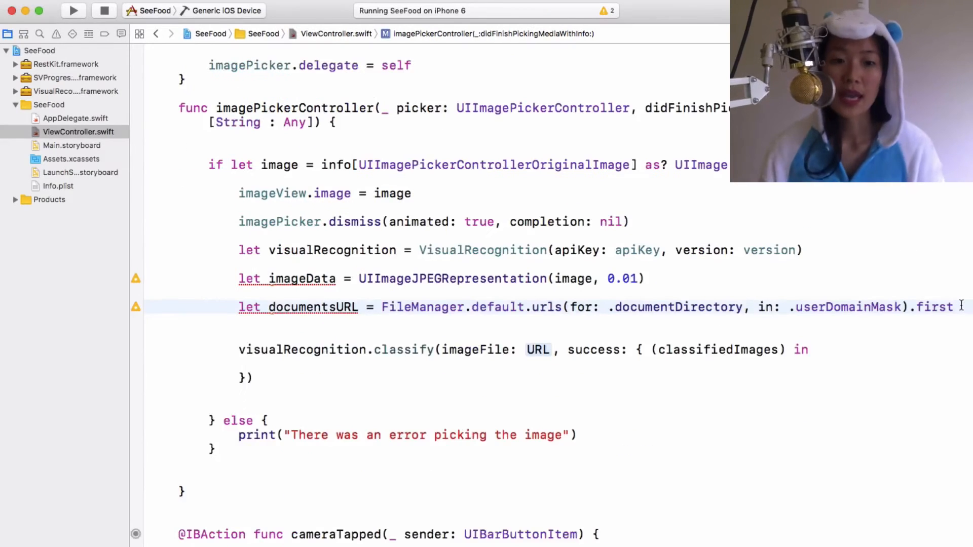
pyautogui.write('!')
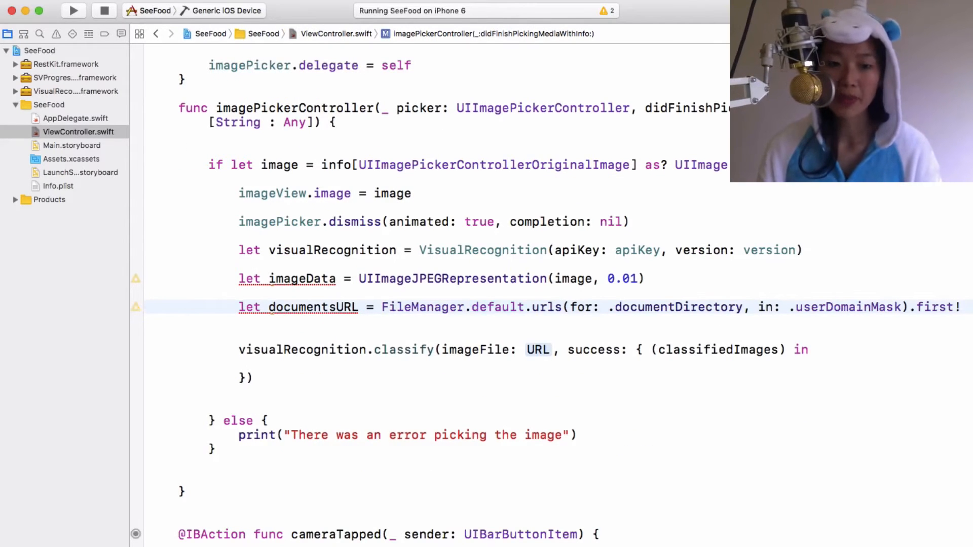
pyautogui.press('enter')
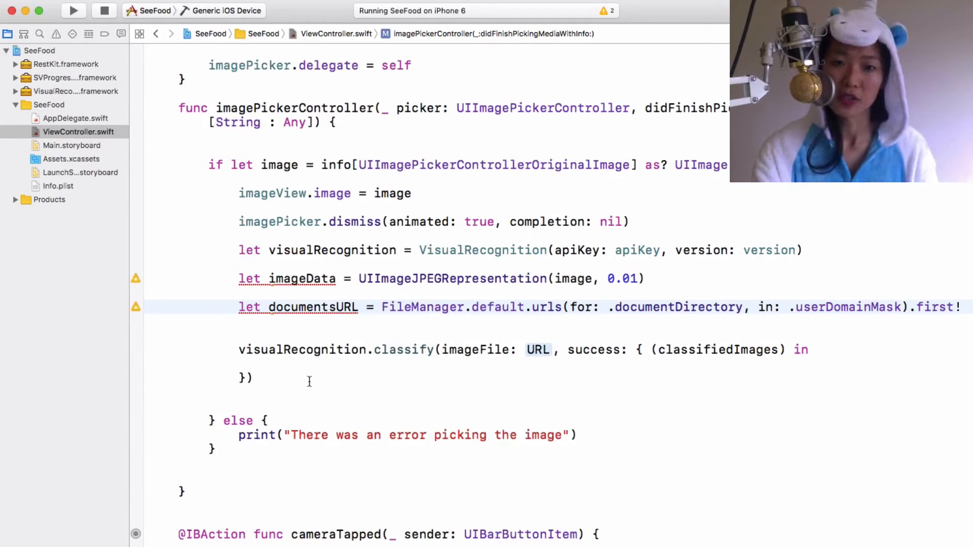
# Type let fileURL = documentsURL?.appendingPathComponent("tempImage.jpg") above the classify call
pyautogui.write('l')
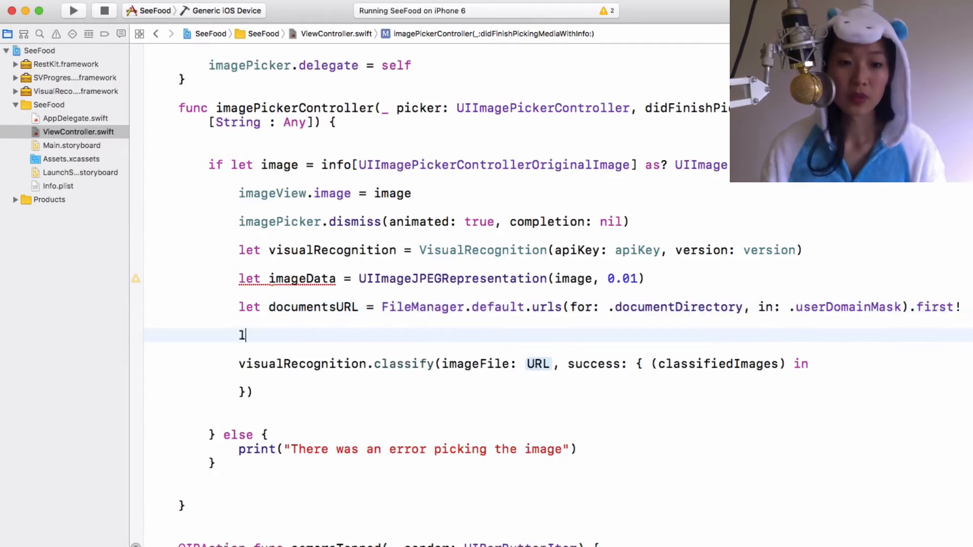
pyautogui.write('et fileURL')
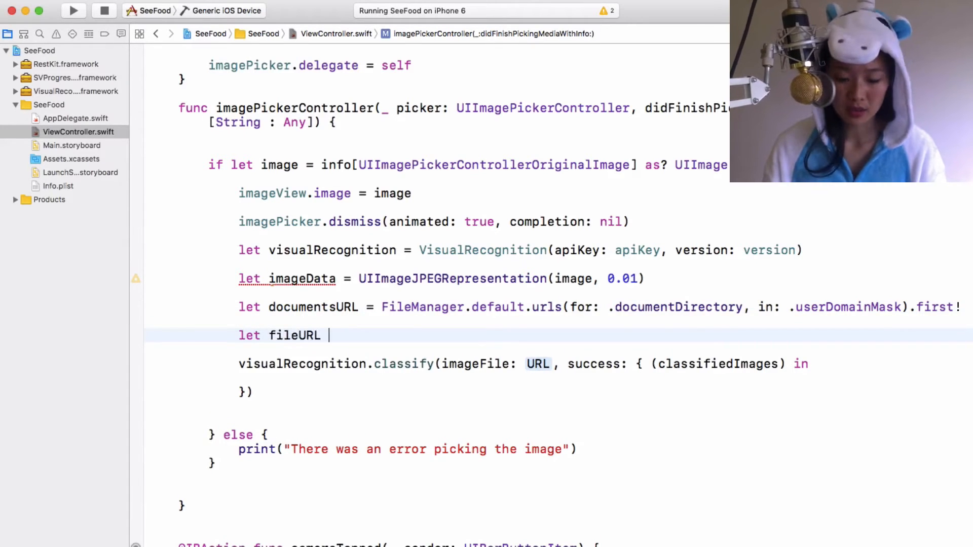
pyautogui.write('= doc')
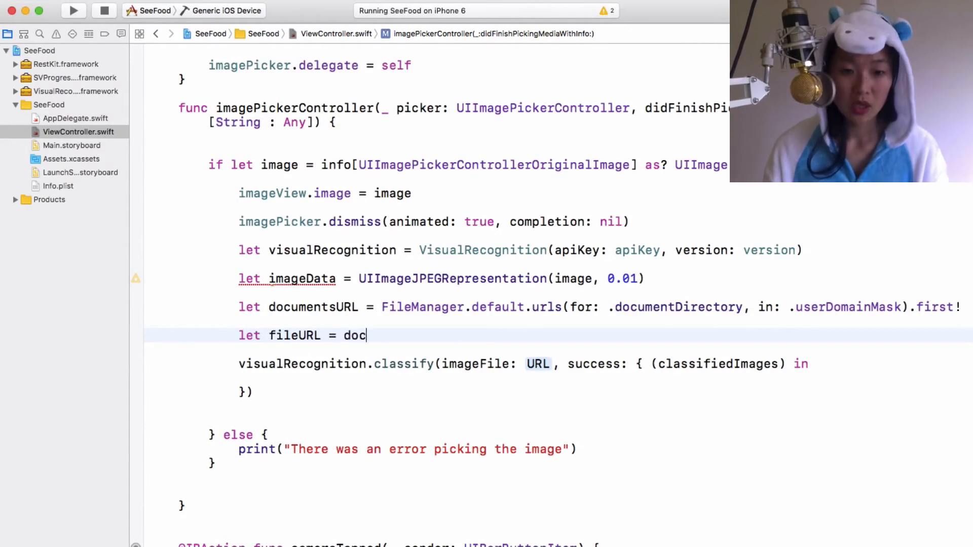
pyautogui.write('uments')
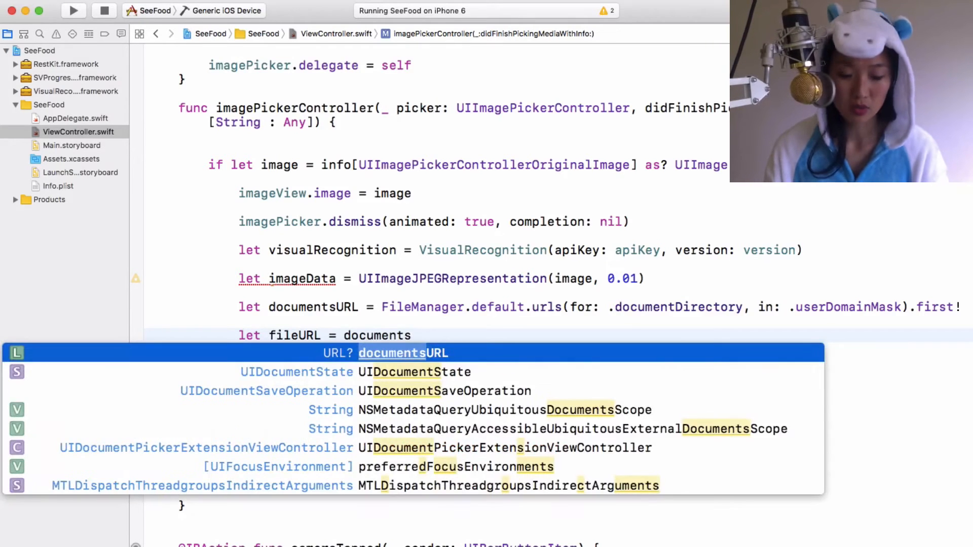
pyautogui.write('.appendingPathComponent(')
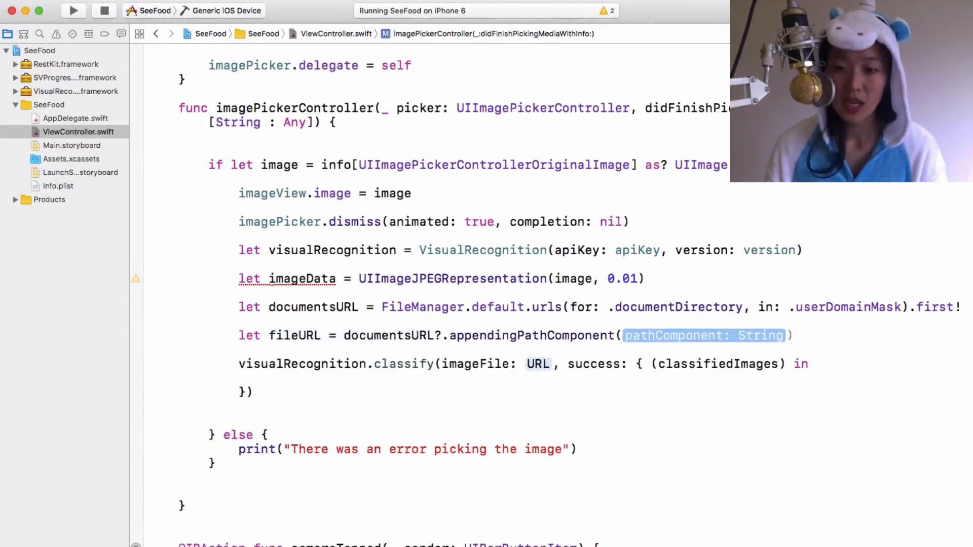
pyautogui.write('""')
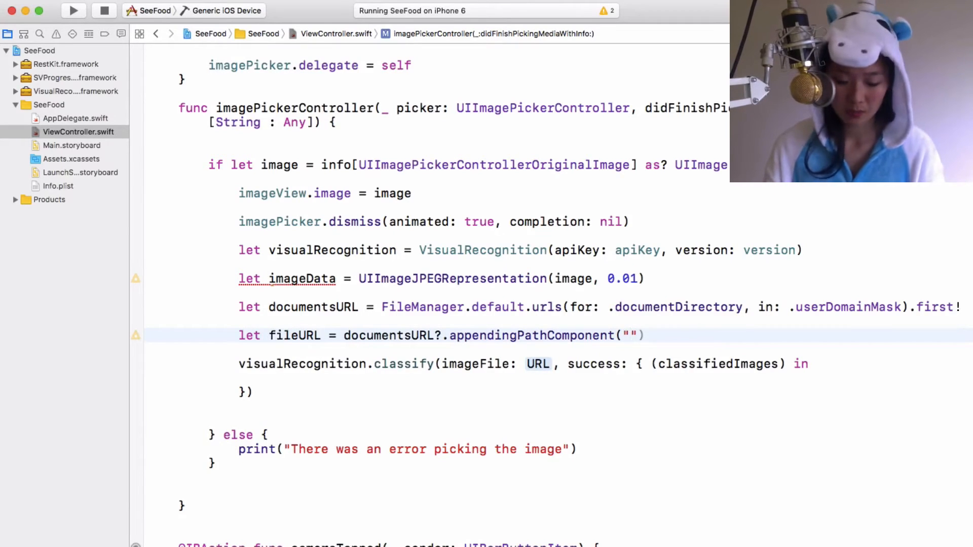
pyautogui.write('tempI')
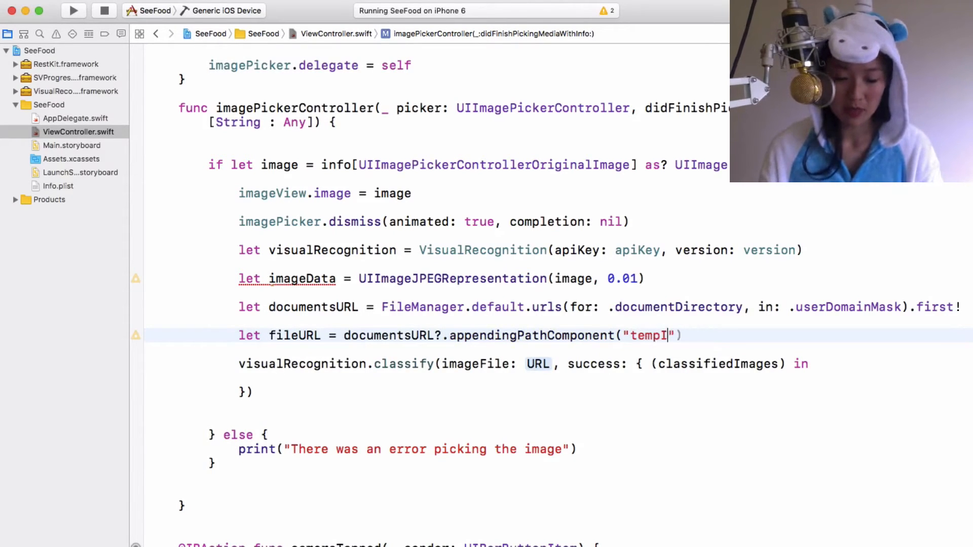
pyautogui.write('mage.jpg')
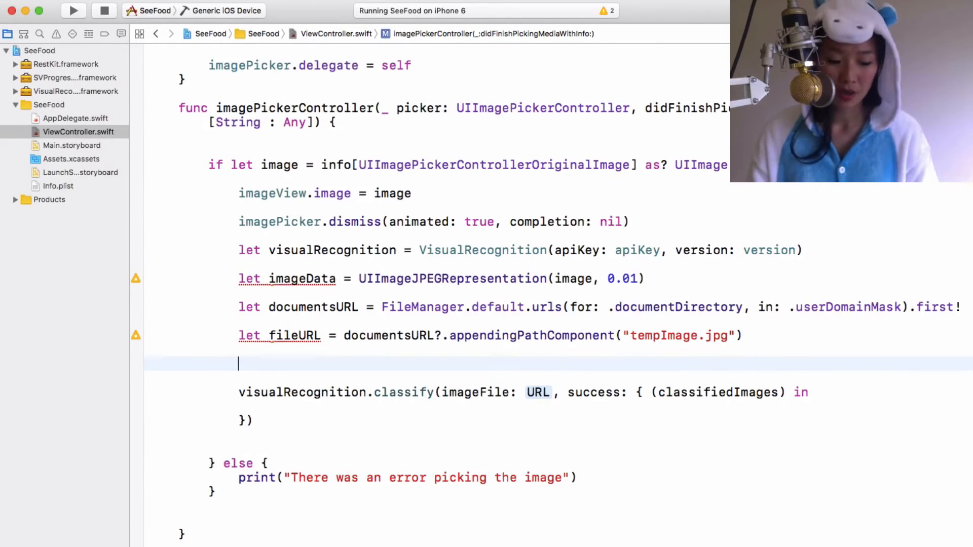
# Write the JPEG data with try? imageData?.write(to: fileURL, options: [])
pyautogui.write('try')
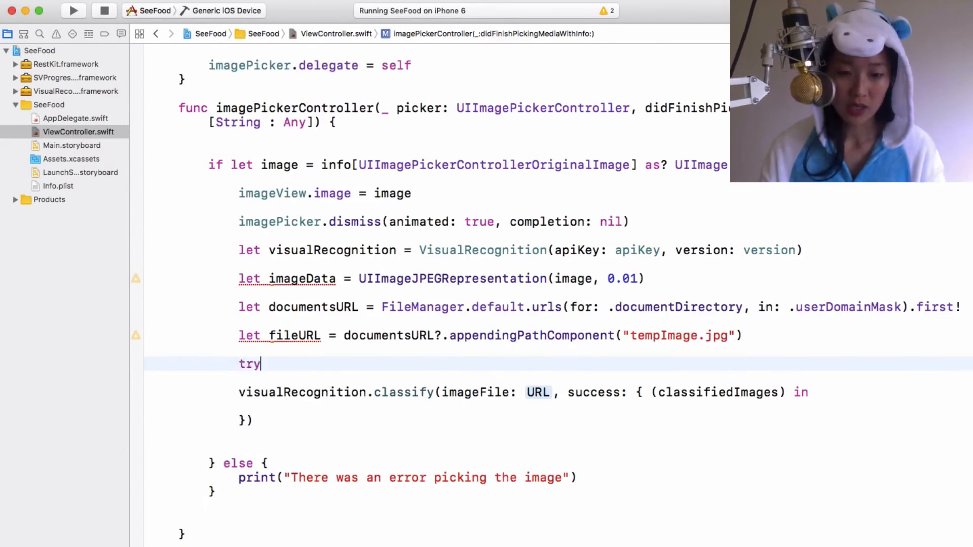
pyautogui.write('? imageData.')
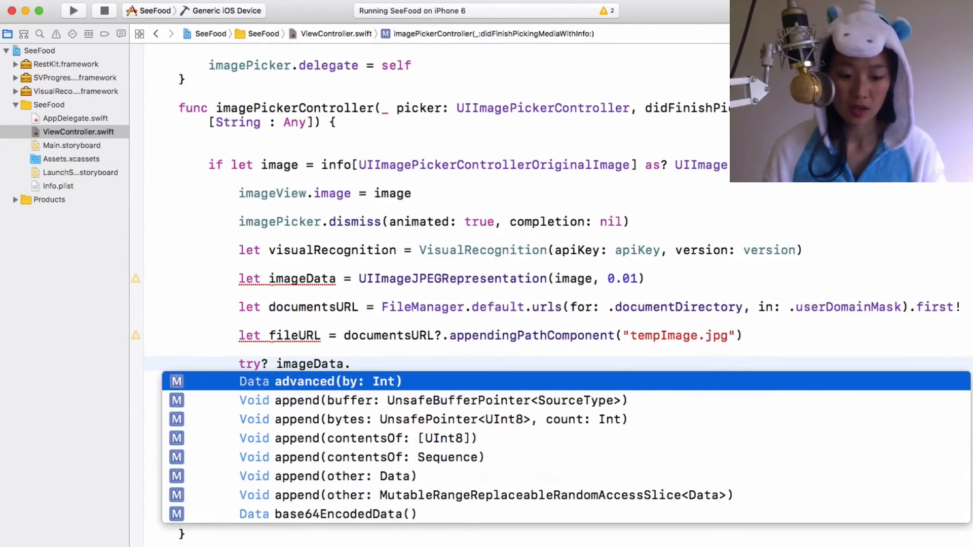
pyautogui.write('write')
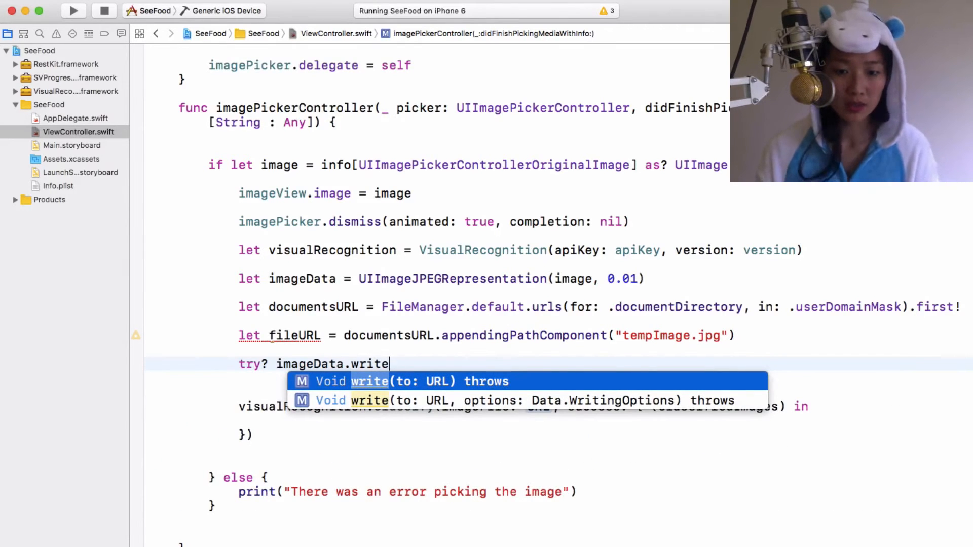
pyautogui.press('Down')
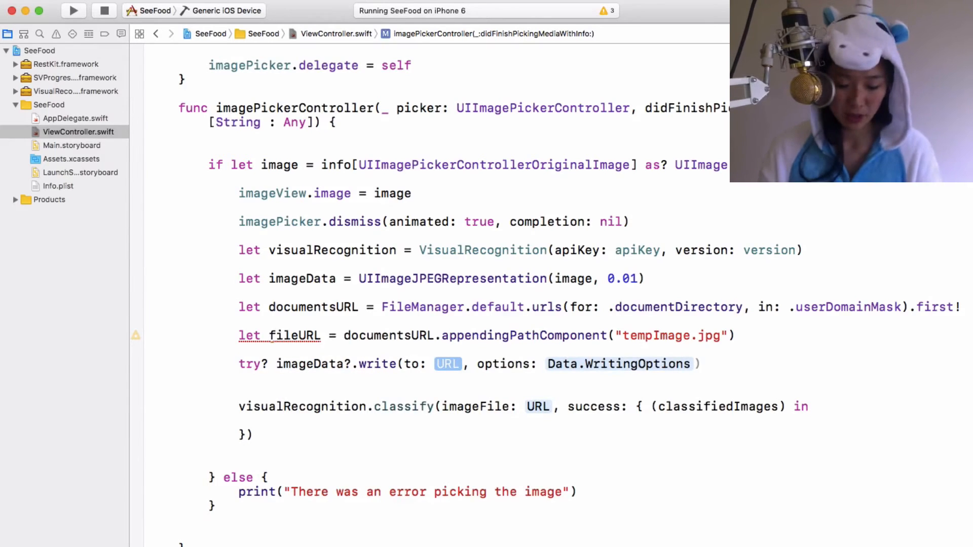
pyautogui.write('fileURl')
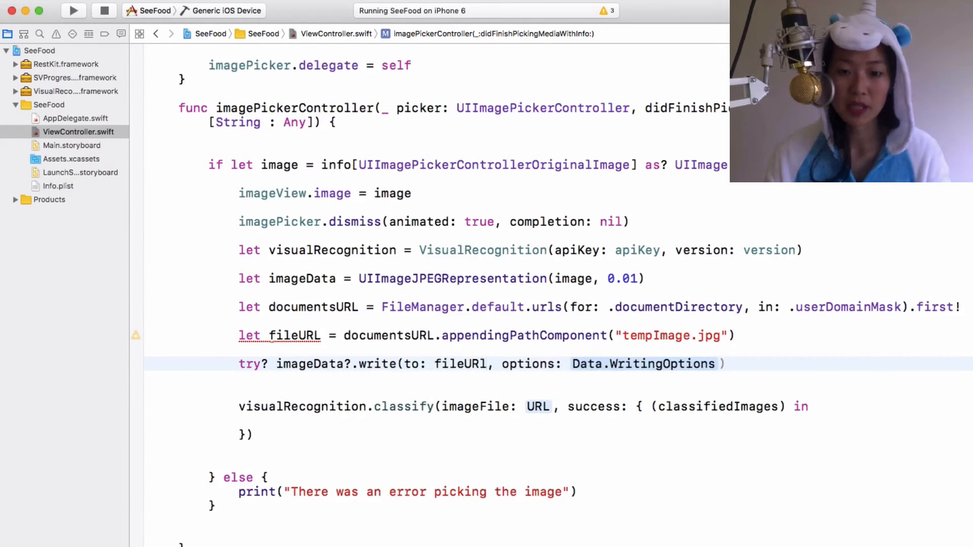
pyautogui.doubleClick(643, 364)
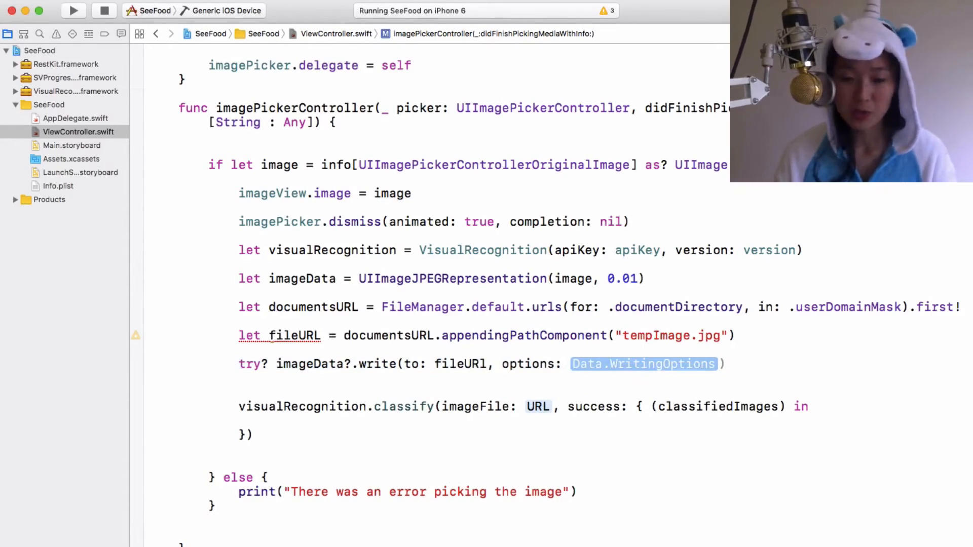
pyautogui.write('[]')
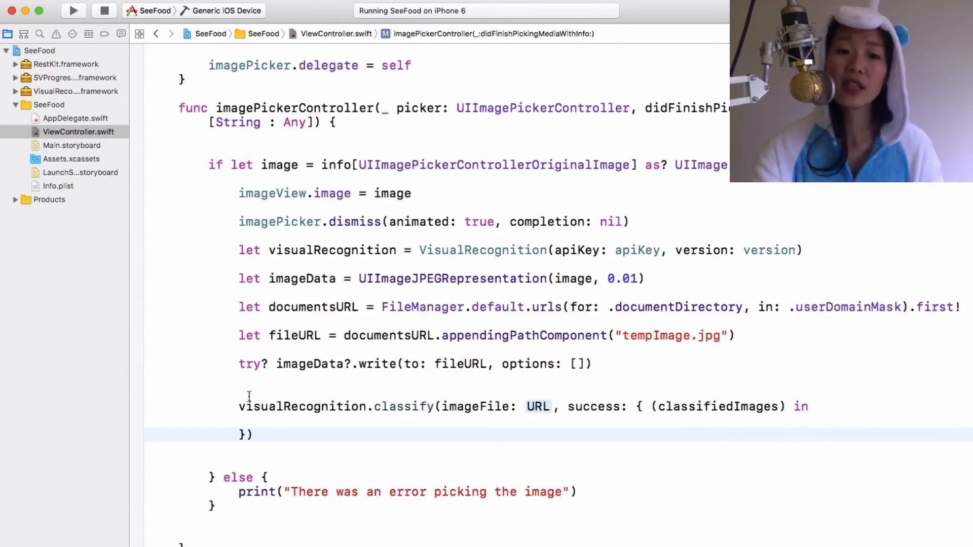
pyautogui.doubleClick(276, 407)
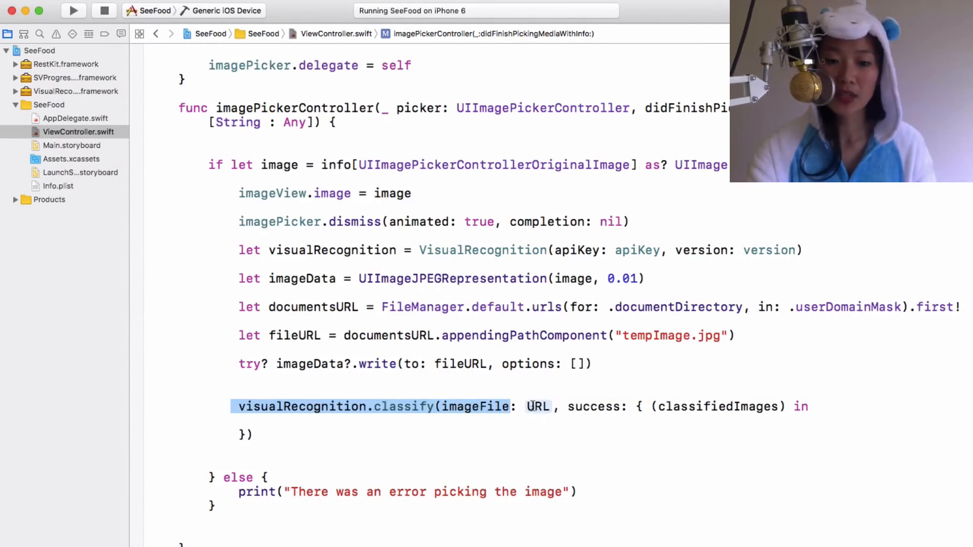
# Pass fileURL as classify's imageFile and print classifiedImages in the success closure
pyautogui.doubleClick(537, 406)
pyautogui.write('fil')
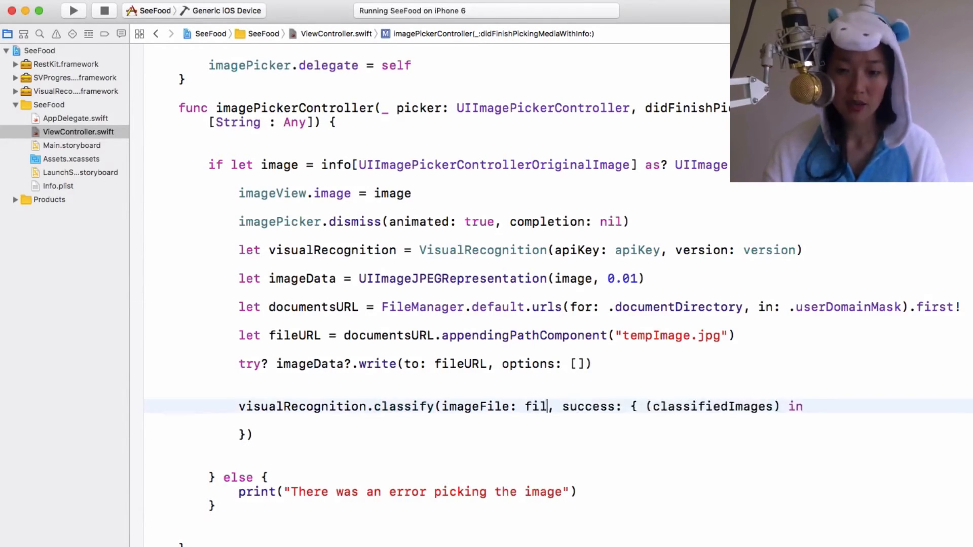
pyautogui.write('eURL')
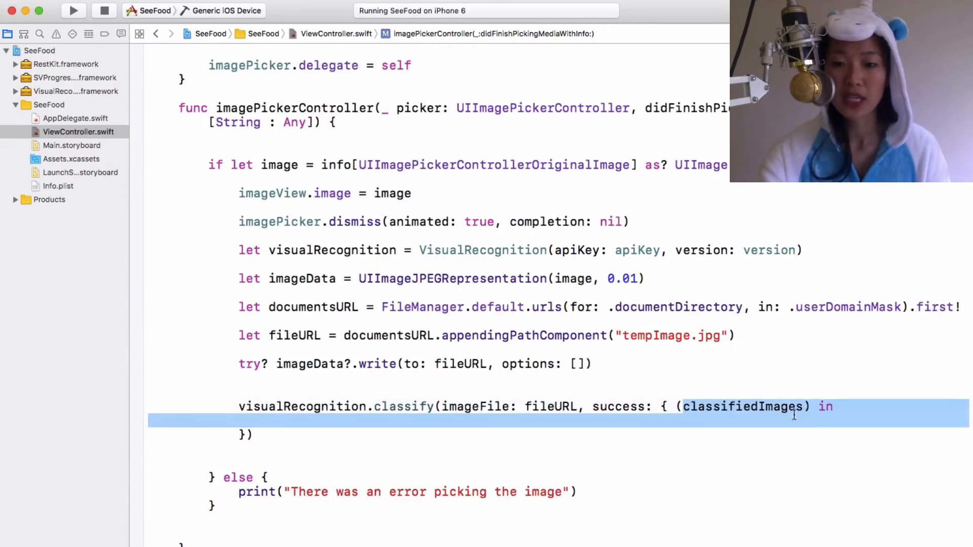
pyautogui.write('print(')
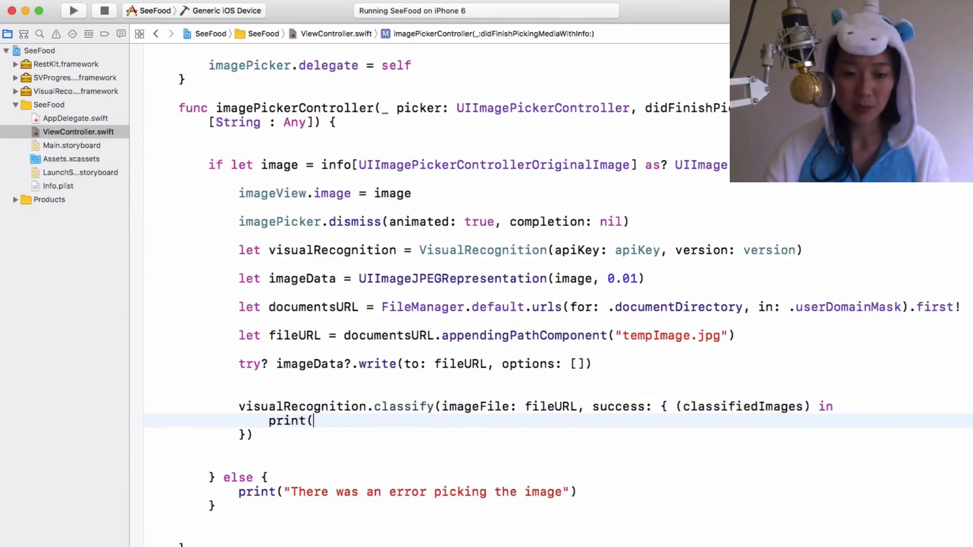
pyautogui.write('classified')
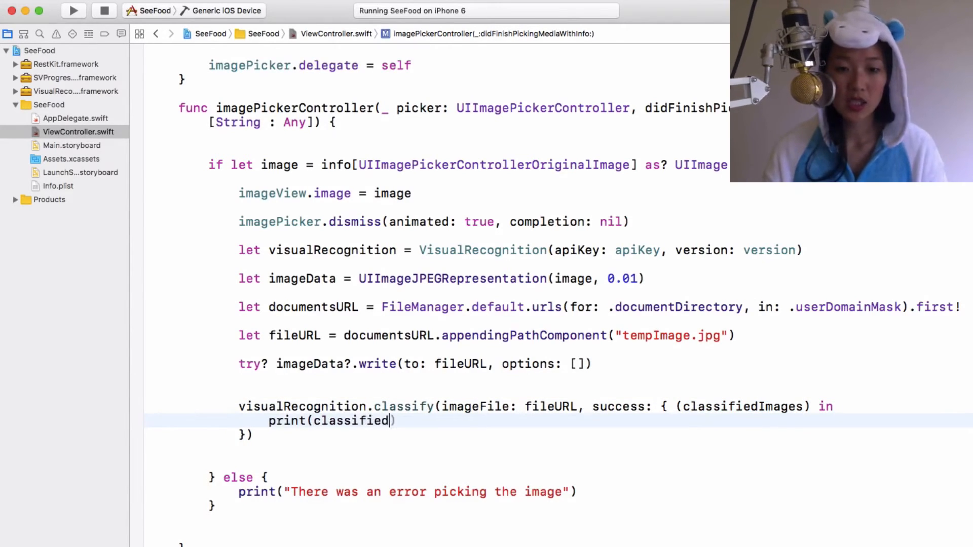
pyautogui.write('Images')
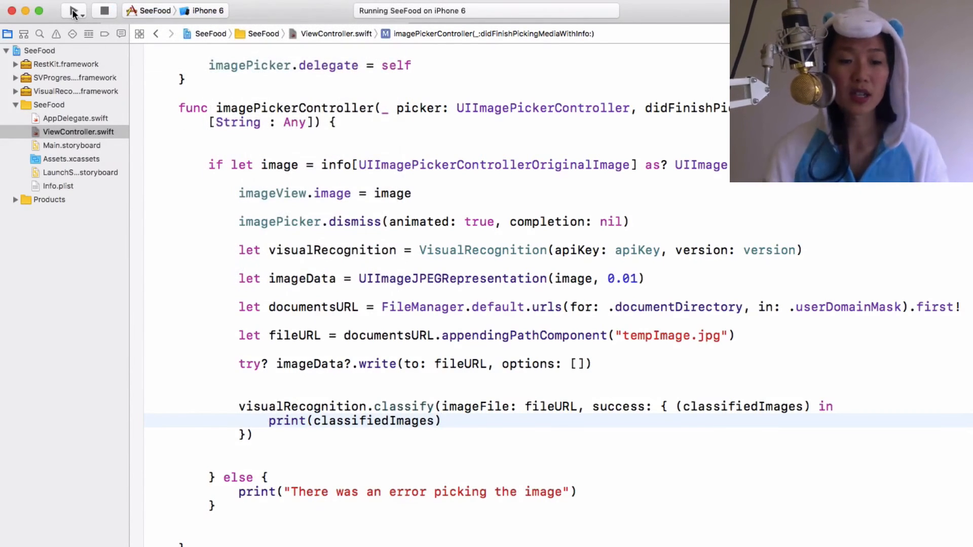
# Run SeeFood in the Simulator and pick the October 9, 2009 leaf photo from the library
pyautogui.click(73, 11)
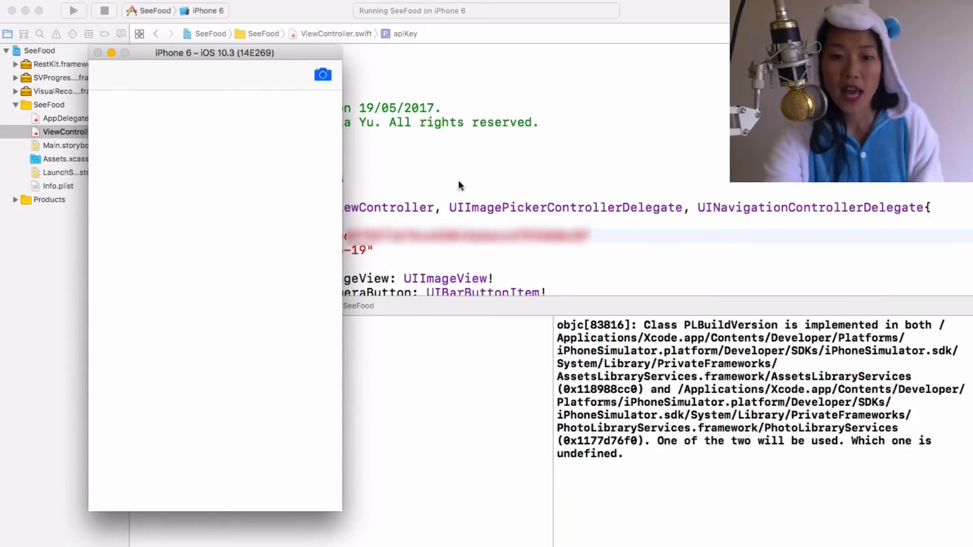
pyautogui.click(323, 74)
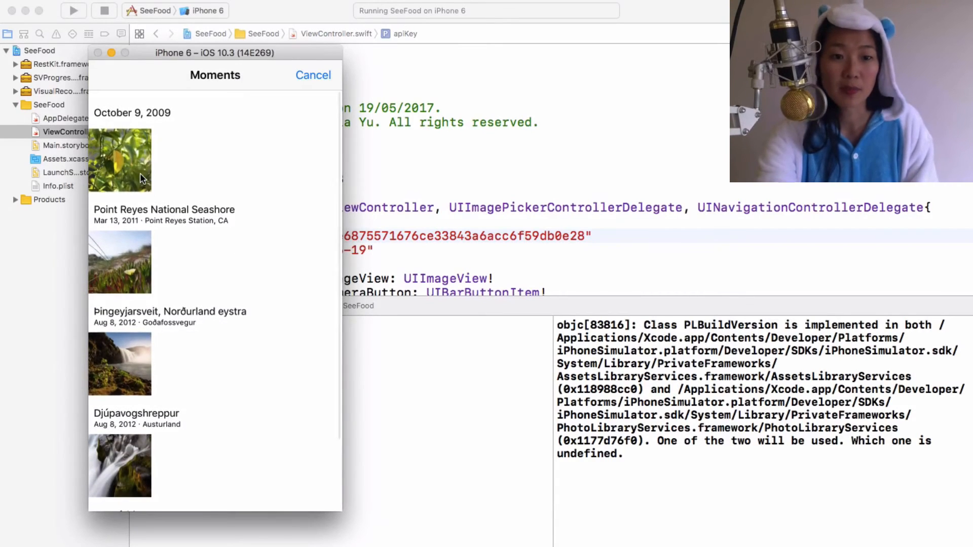
pyautogui.click(120, 160)
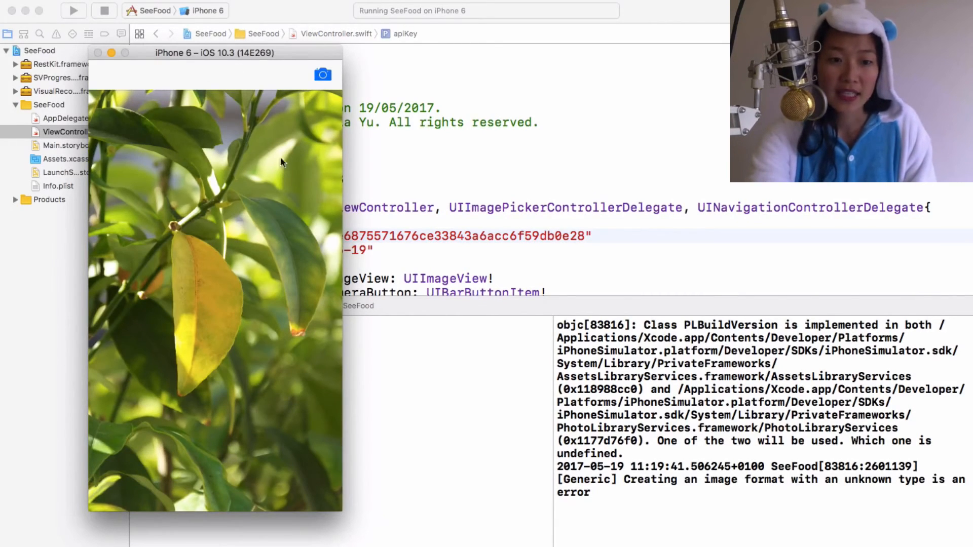
pyautogui.moveTo(274, 152)
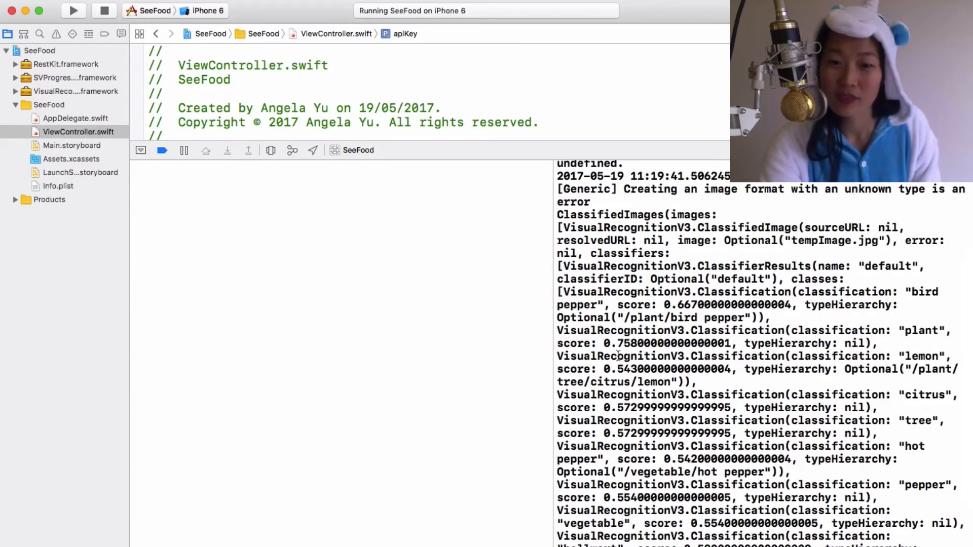
pyautogui.moveTo(932, 324)
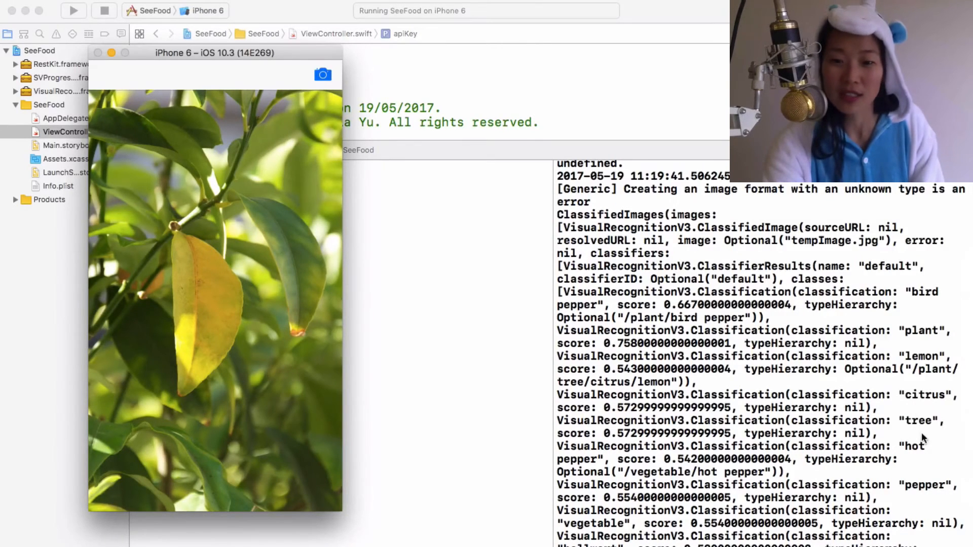
# Pick the waterfall photo from the library to classify it
pyautogui.click(322, 74)
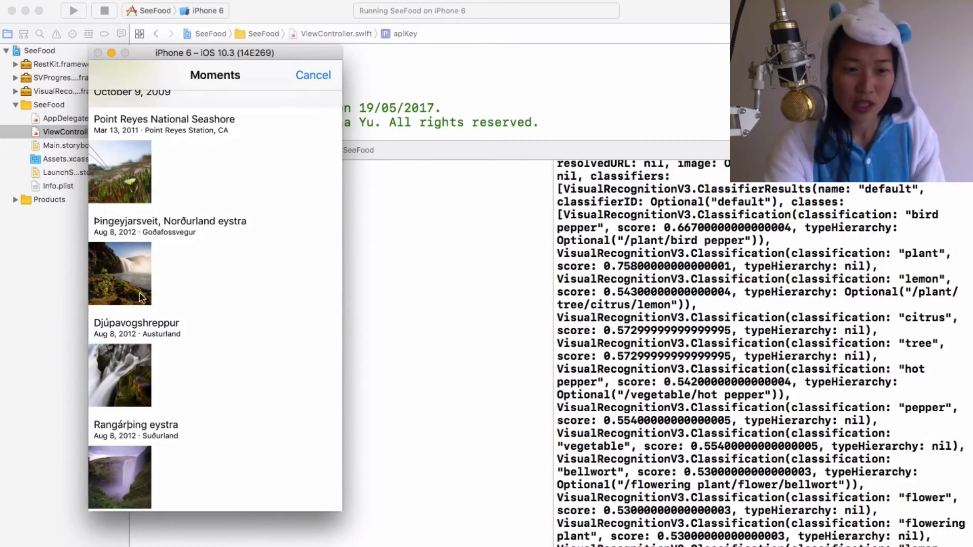
pyautogui.click(119, 273)
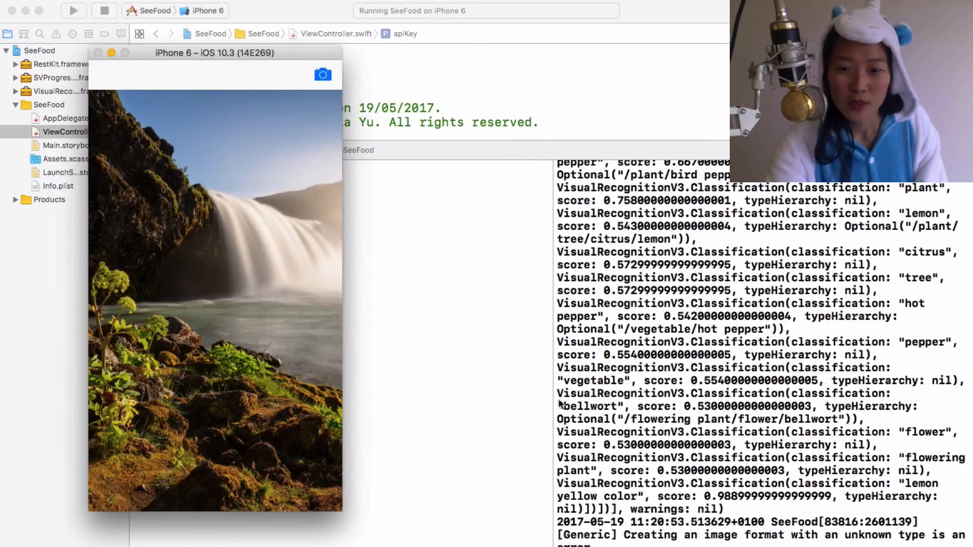